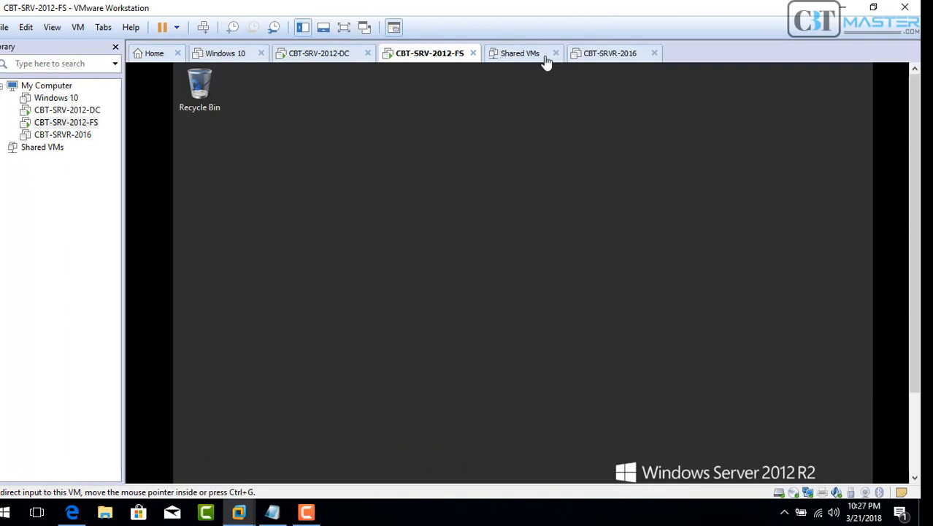
# Close the Shared VMs, CBT-SRVR-2016 and Windows 10 tabs.
pyautogui.click(557, 52)
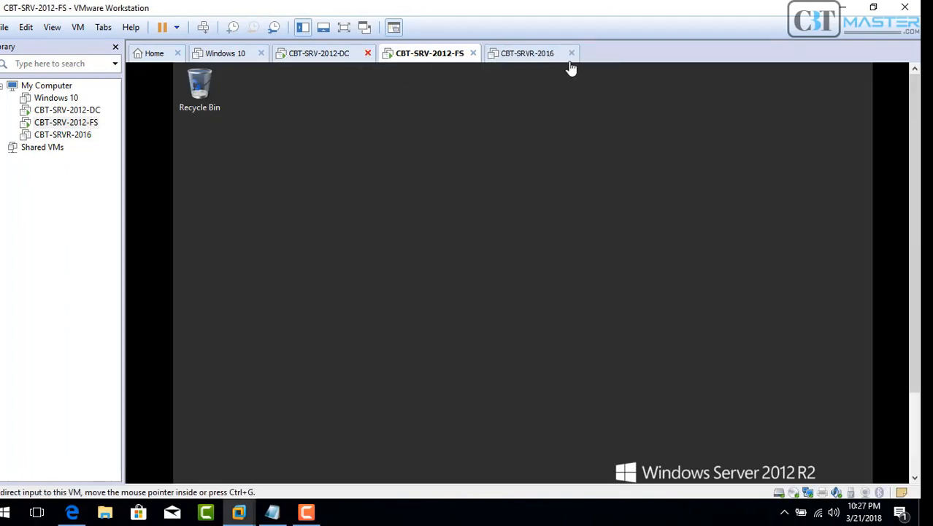
pyautogui.click(571, 53)
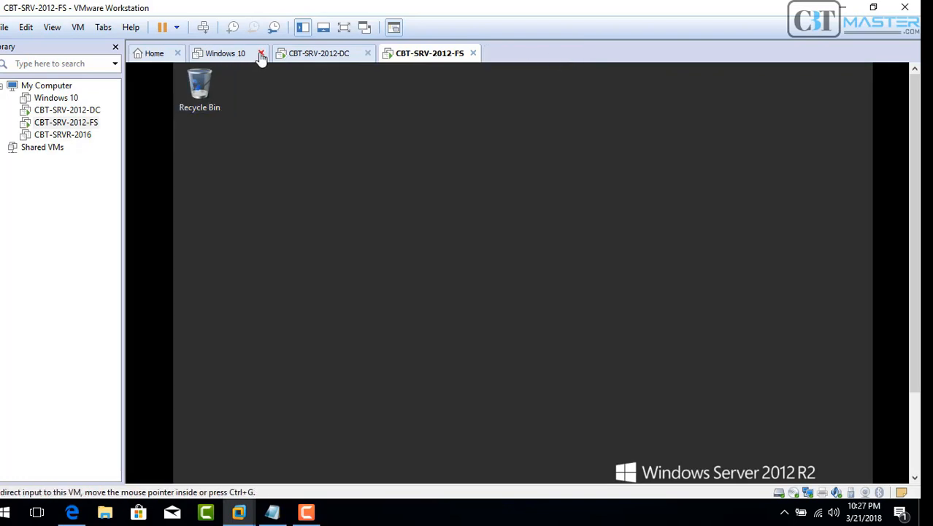
pyautogui.click(260, 52)
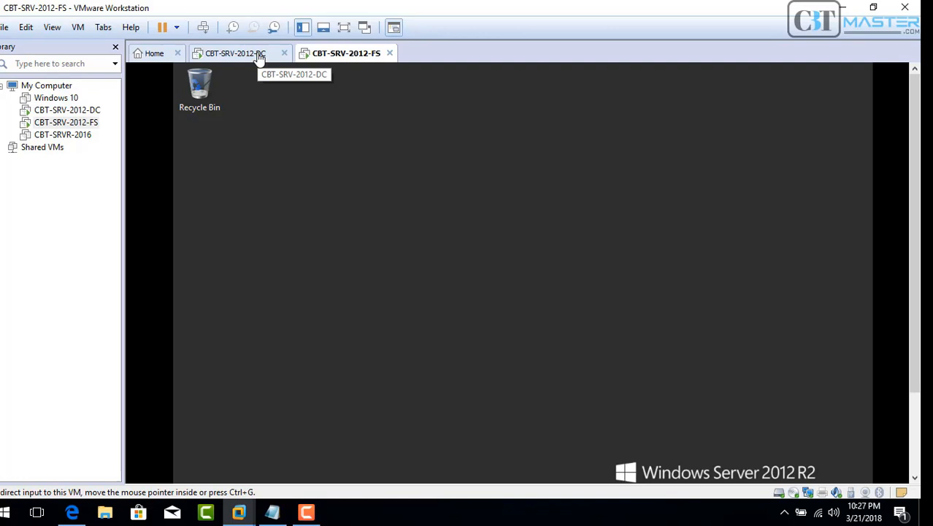
pyautogui.moveTo(55, 96)
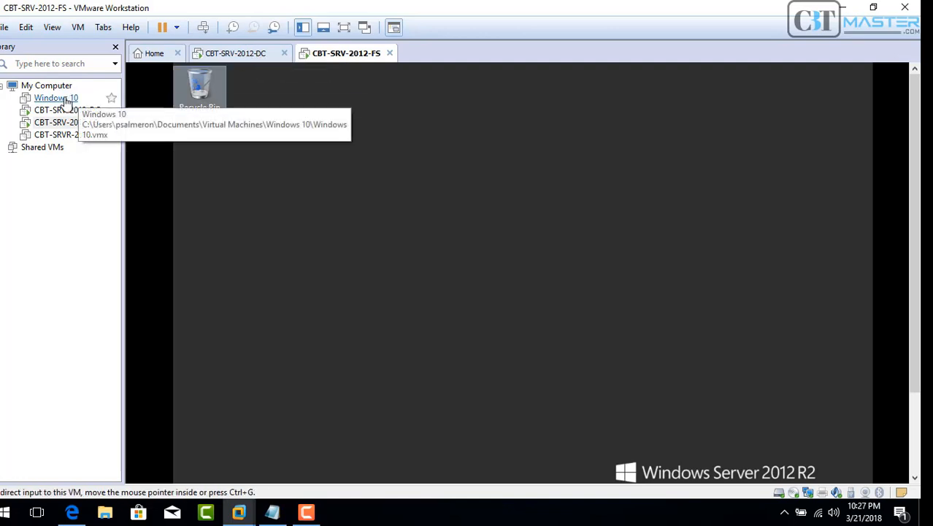
# Power on the Windows 10 VM from the Library and return to CBT-SRV-2012-FS.
pyautogui.click(55, 98)
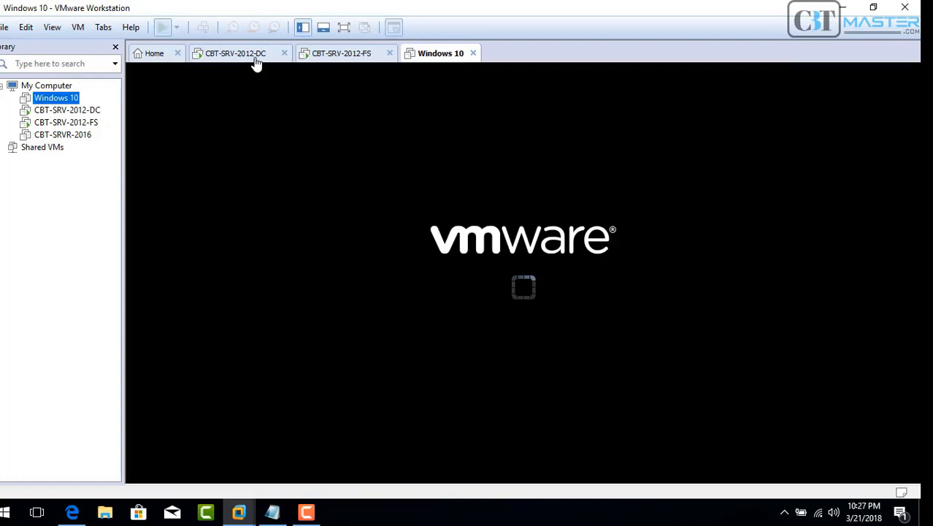
pyautogui.click(162, 26)
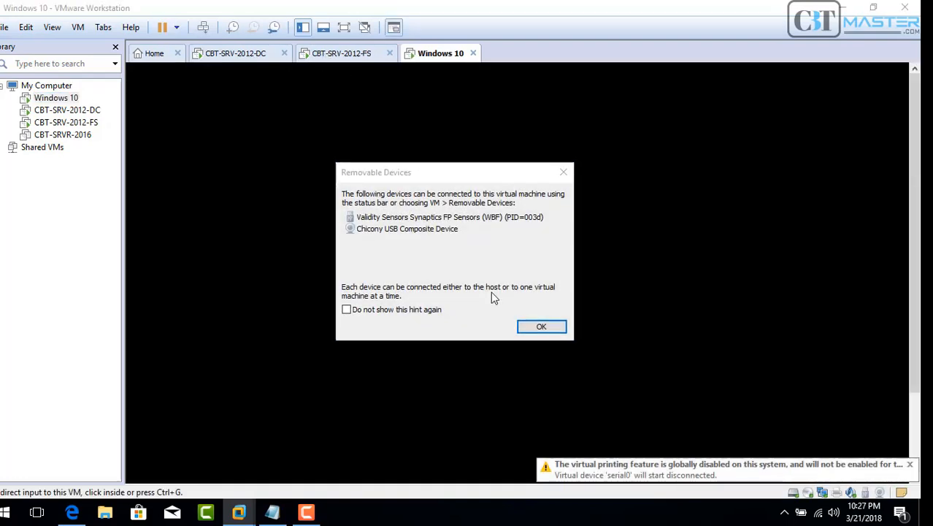
pyautogui.click(541, 327)
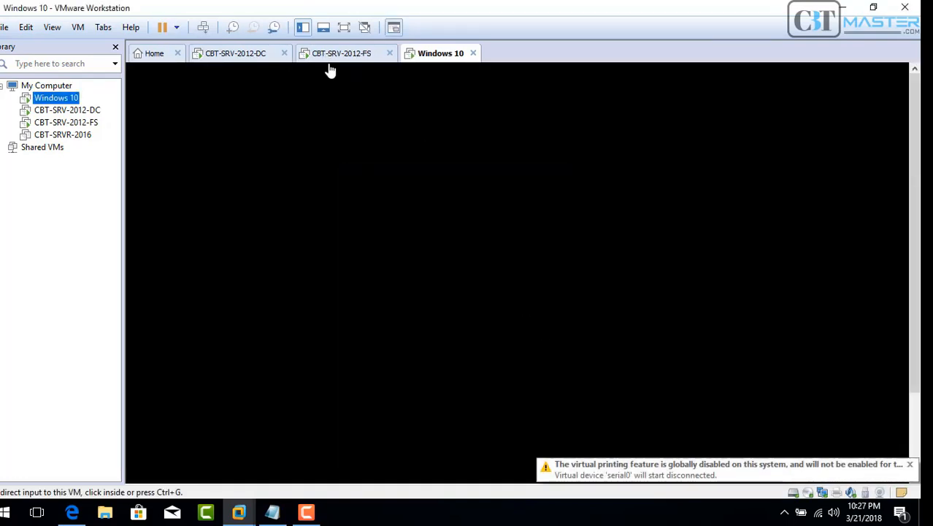
pyautogui.click(346, 53)
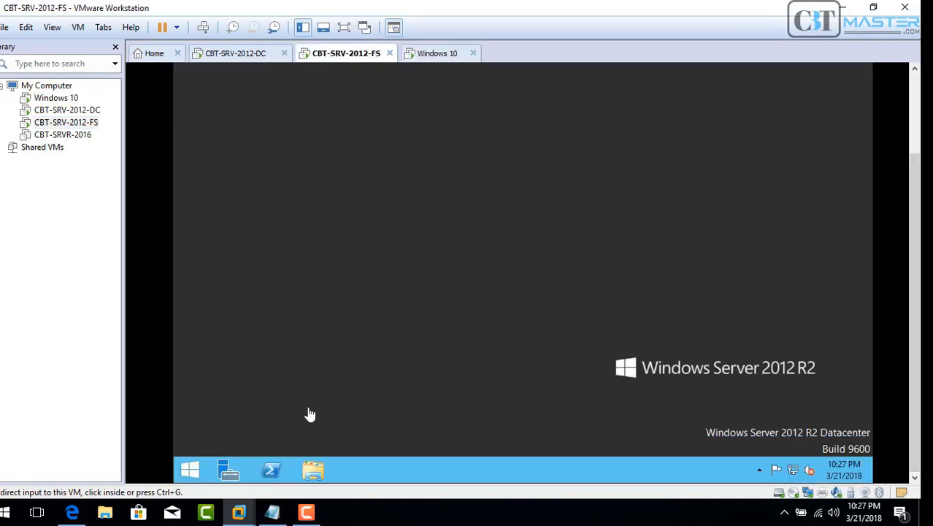
pyautogui.moveTo(371, 394)
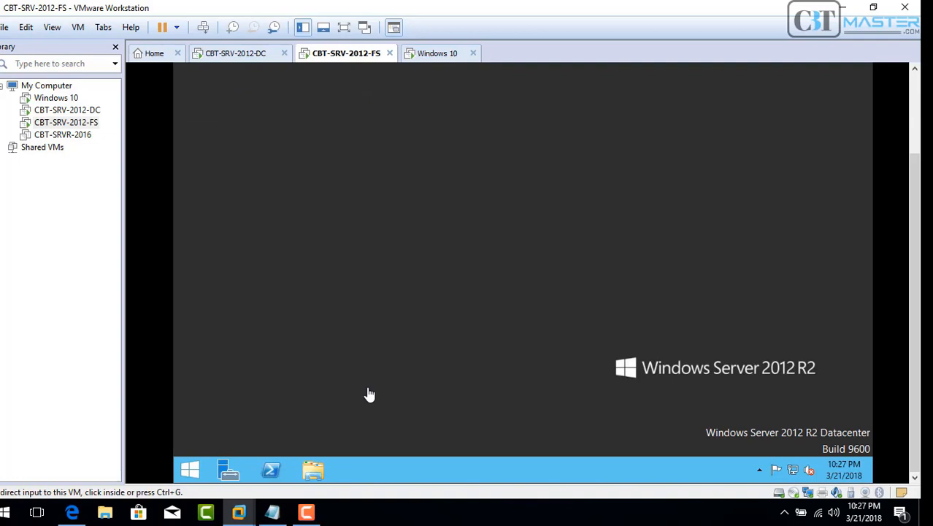
pyautogui.moveTo(913, 306)
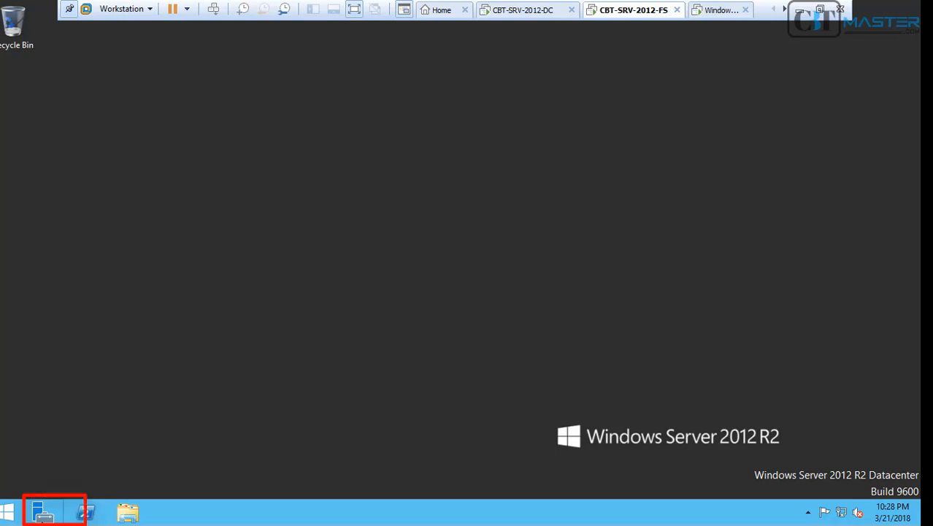
# Bring up Server Manager on the file server and its Manage menu.
pyautogui.click(42, 511)
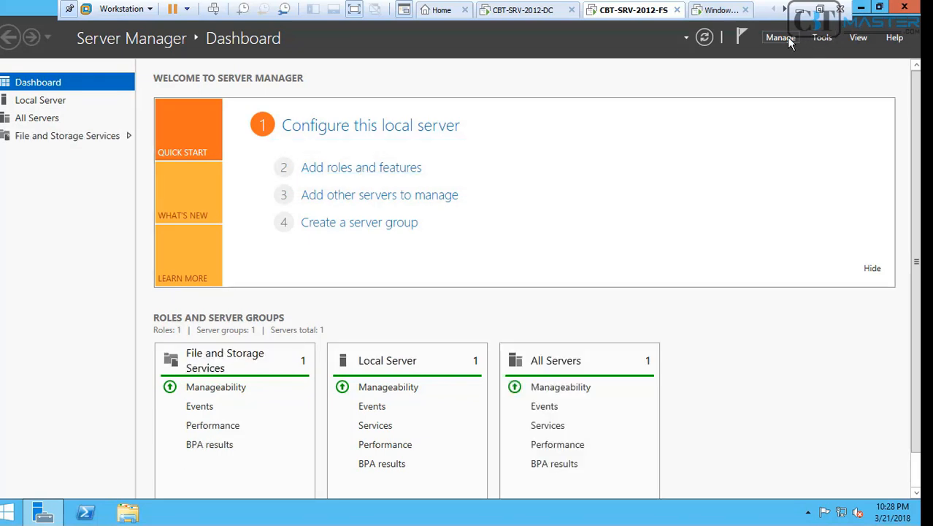
pyautogui.click(779, 38)
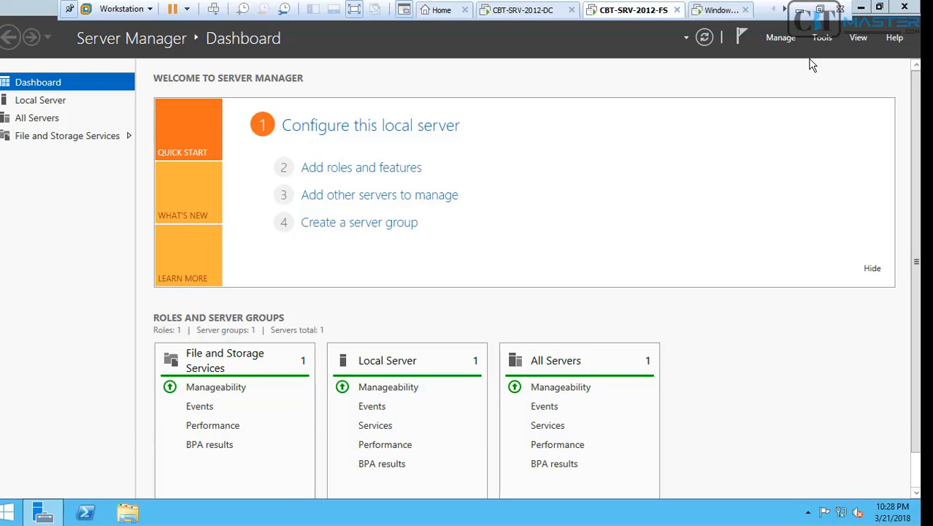
# Start Add Roles and Features as a role-based installation on CBT-SRV-FS.
pyautogui.click(360, 167)
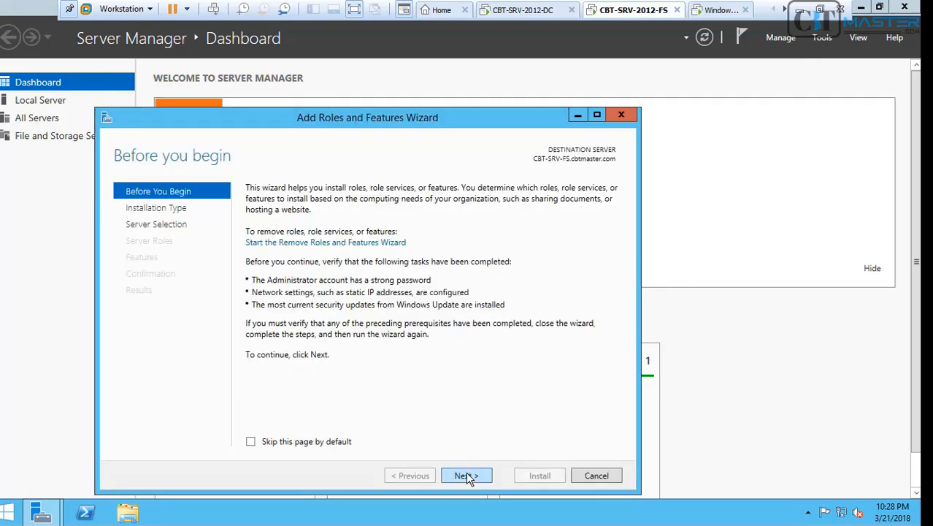
pyautogui.click(467, 476)
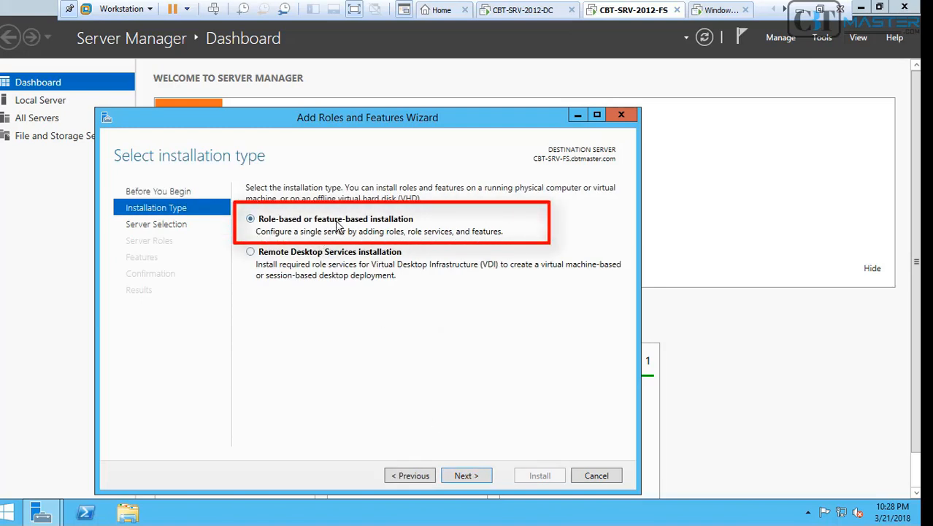
pyautogui.moveTo(466, 476)
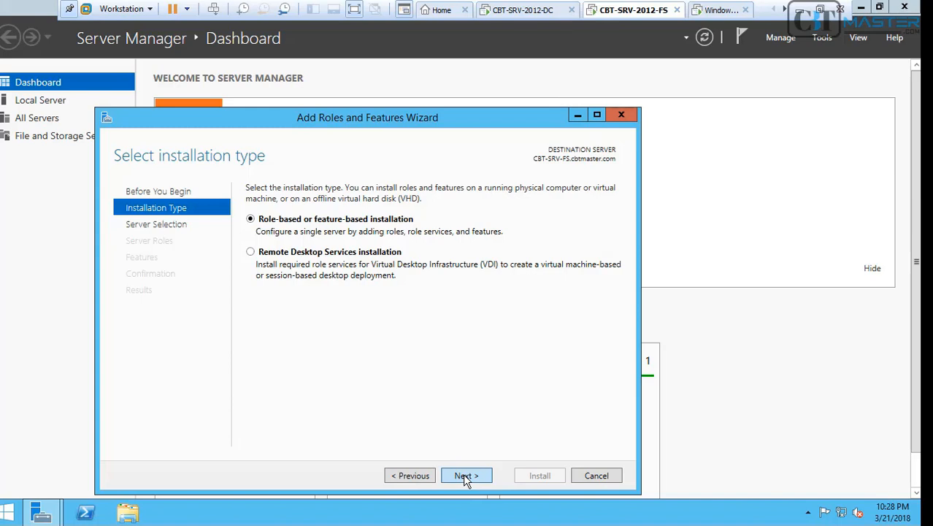
pyautogui.click(467, 476)
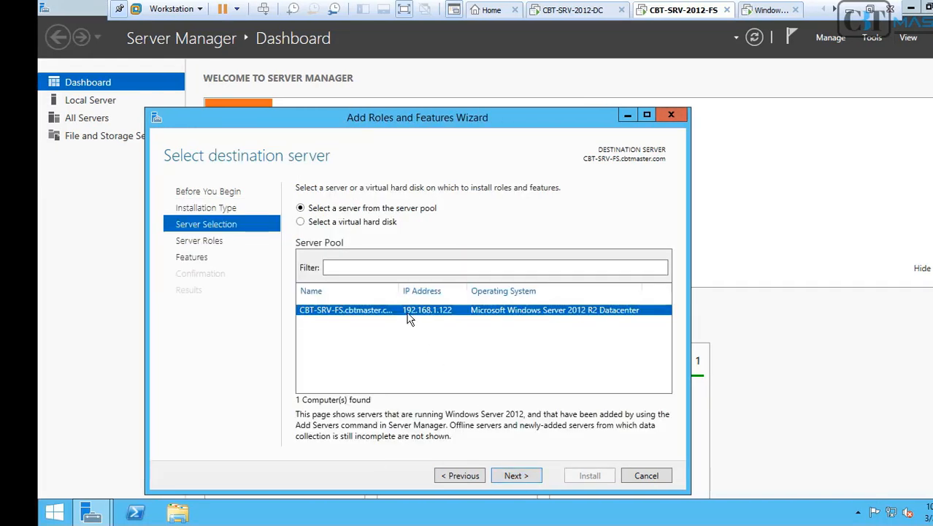
pyautogui.moveTo(468, 401)
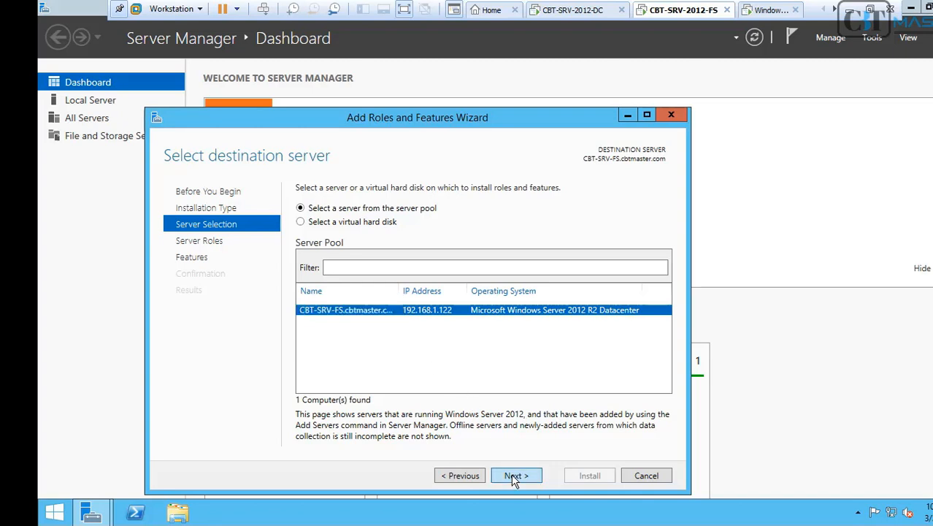
# Select the Print and Document Services role with its required features on the local server.
pyautogui.click(517, 475)
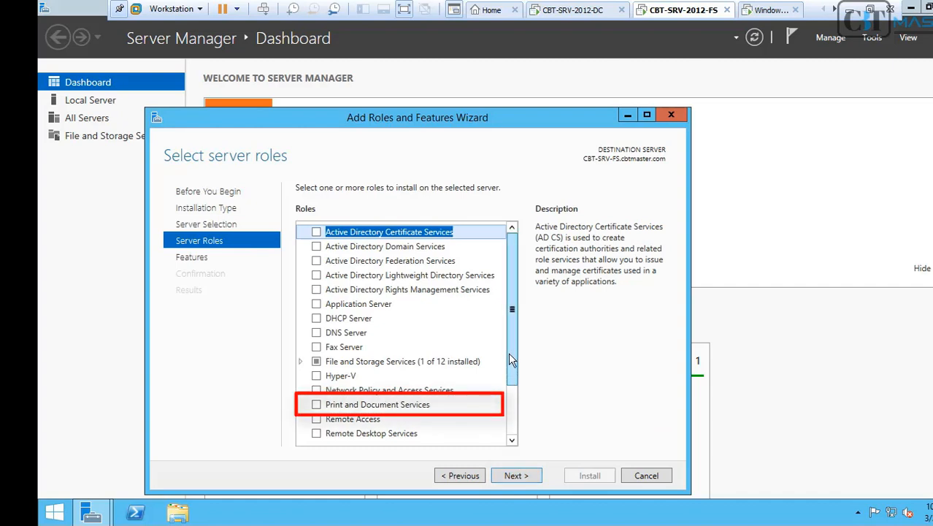
pyautogui.click(376, 403)
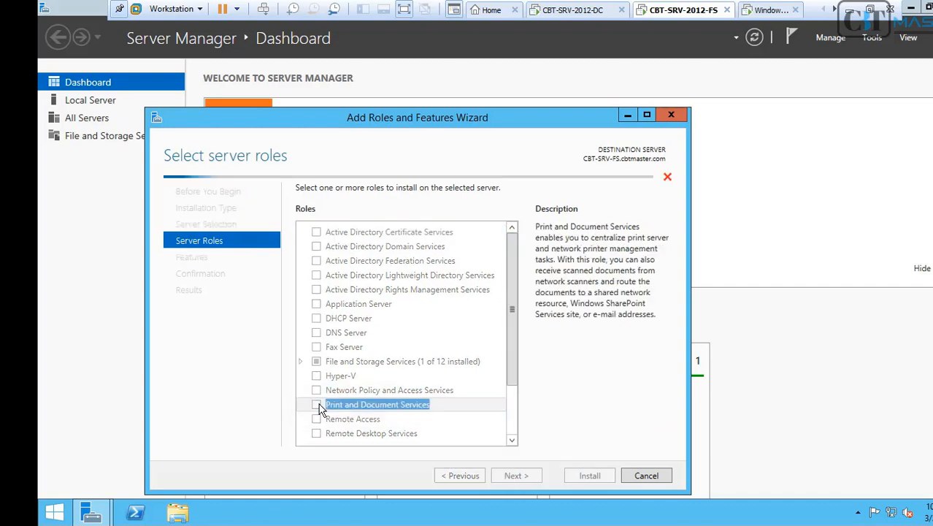
pyautogui.moveTo(467, 426)
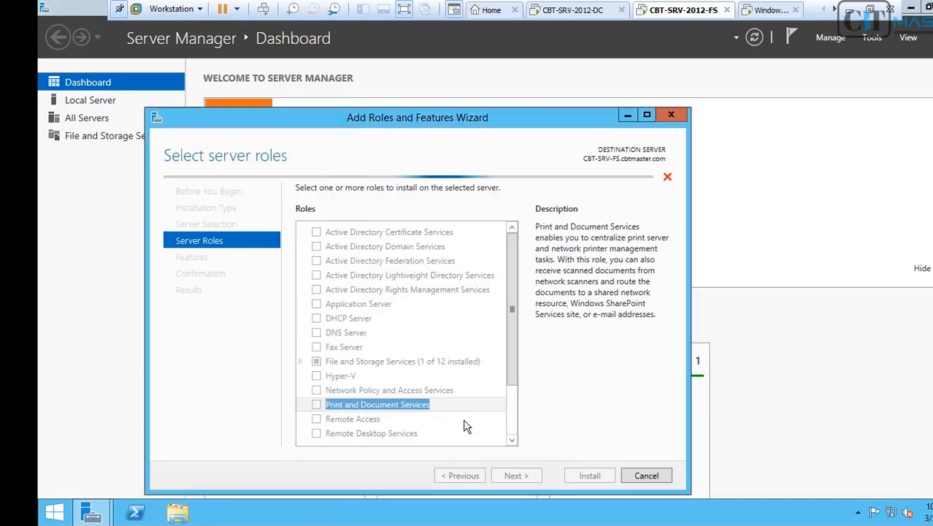
pyautogui.click(316, 403)
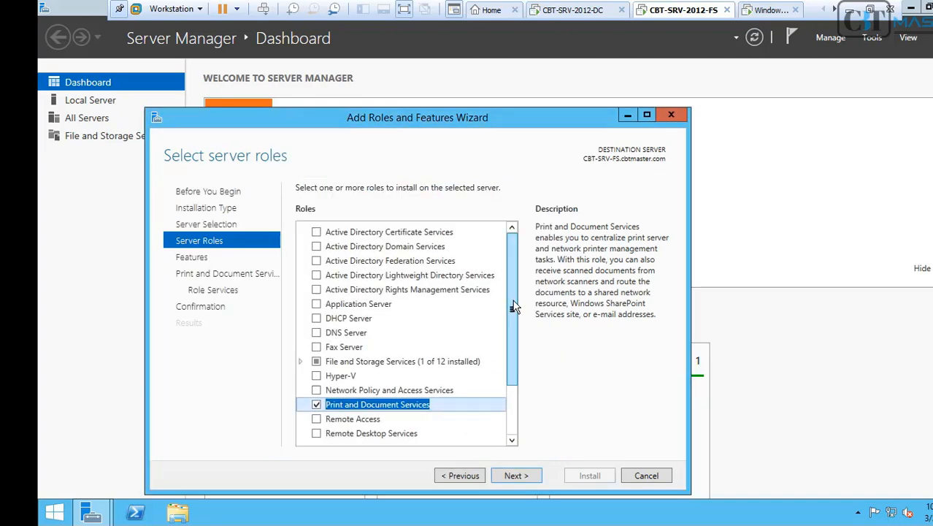
pyautogui.scroll(-3)
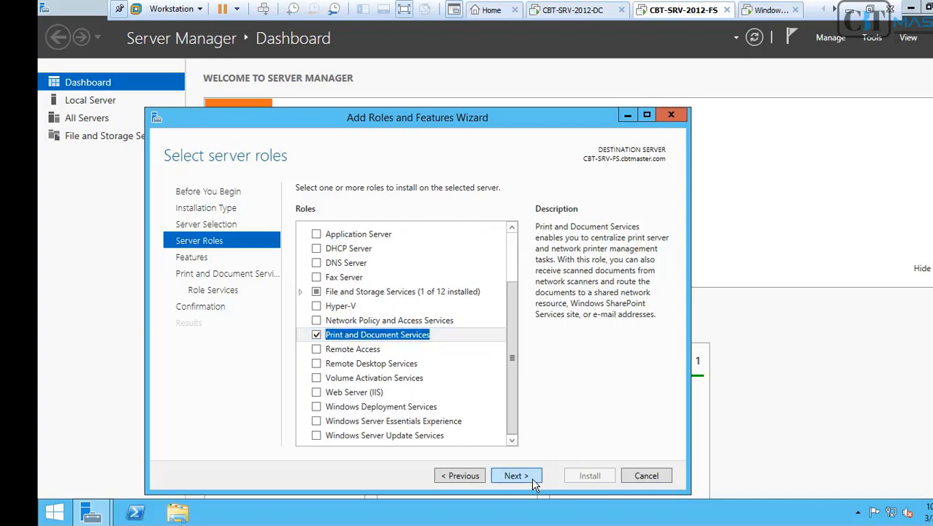
# Continue with only the Print Server service to the installation confirmation summary.
pyautogui.click(517, 476)
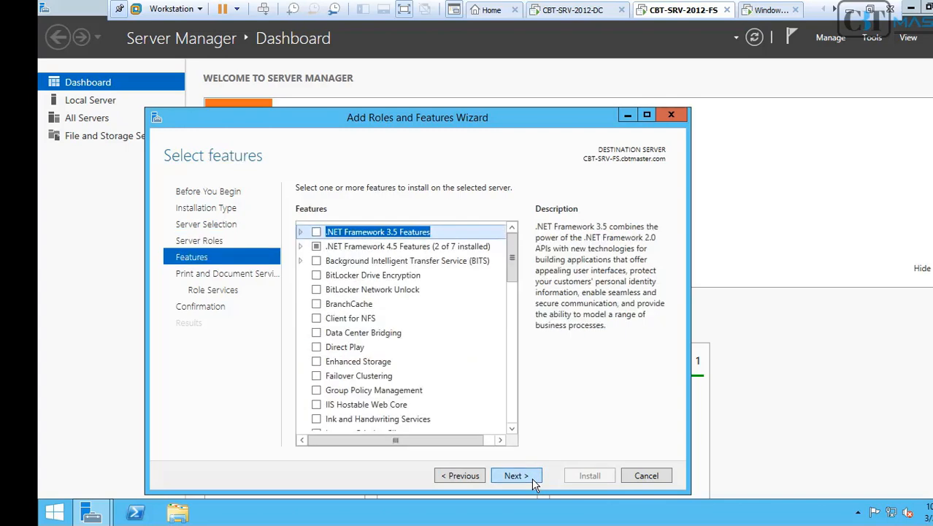
pyautogui.click(517, 476)
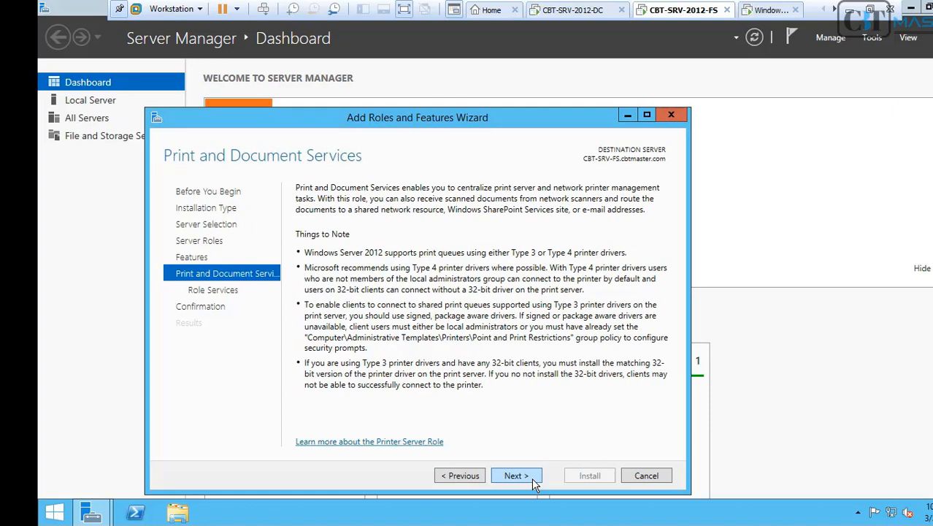
pyautogui.click(517, 476)
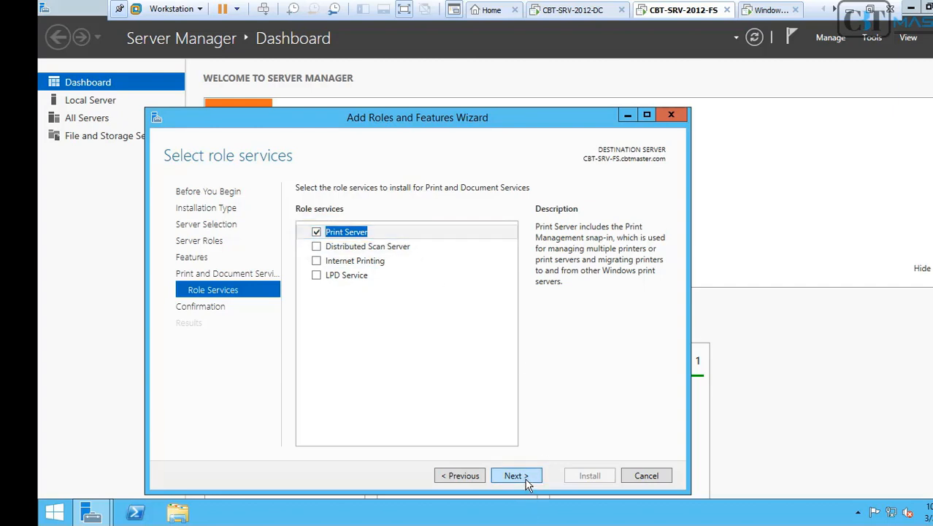
pyautogui.click(517, 475)
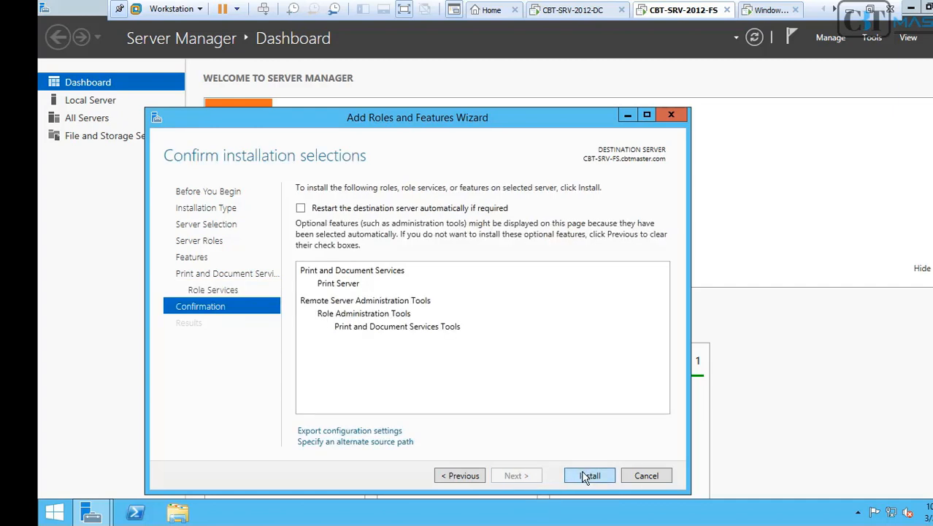
pyautogui.click(590, 476)
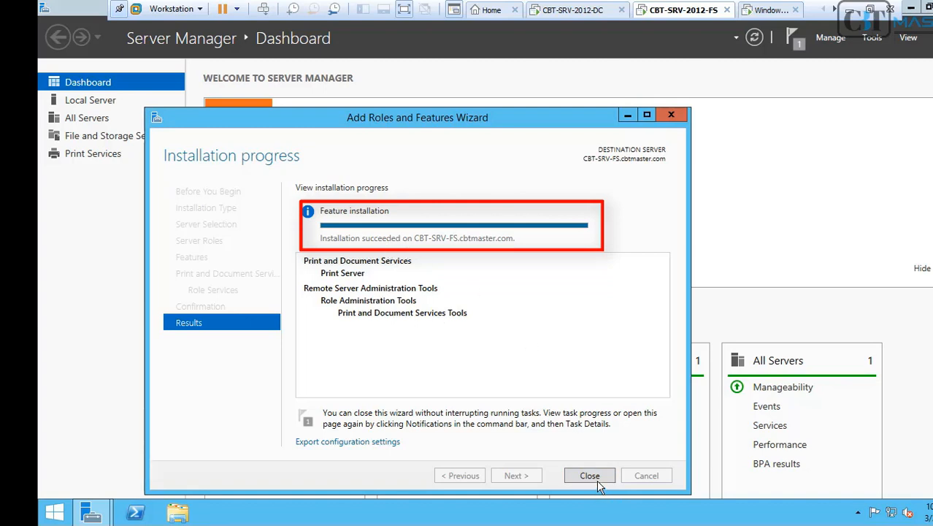
pyautogui.click(590, 476)
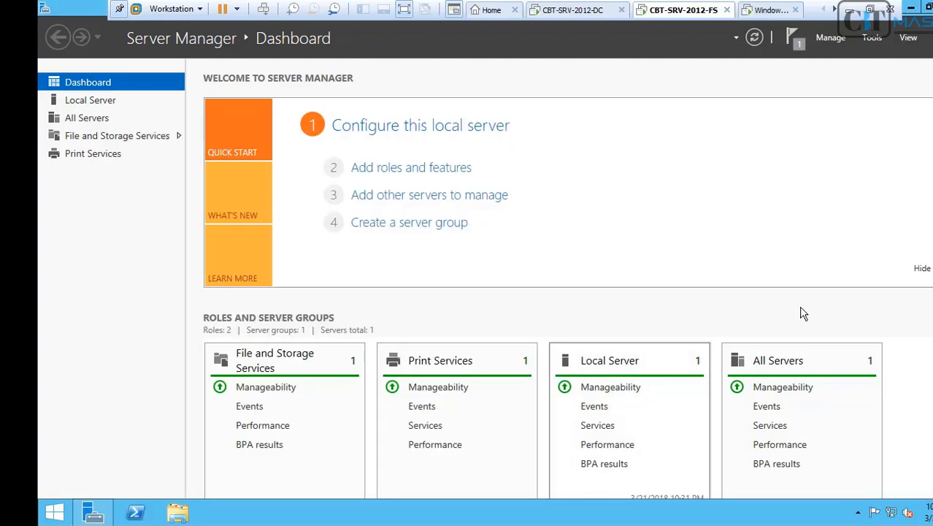
pyautogui.moveTo(453, 394)
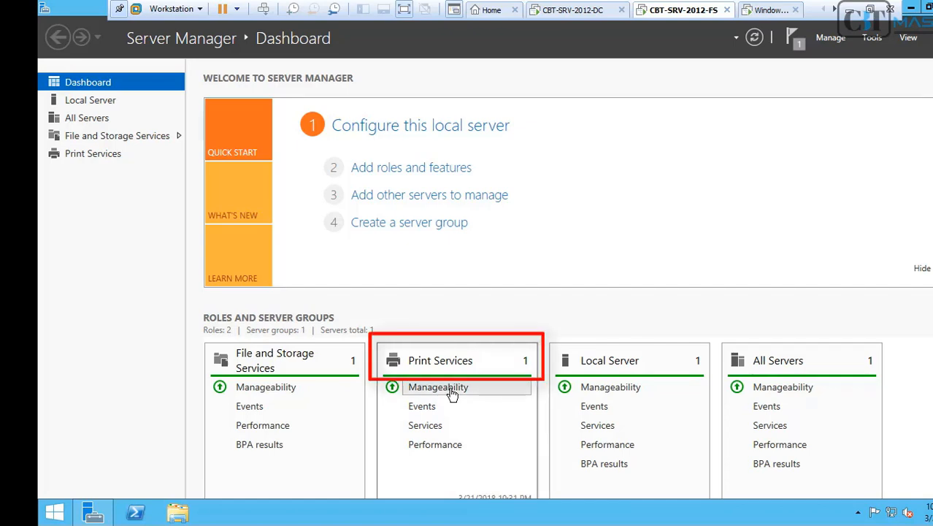
pyautogui.moveTo(835, 58)
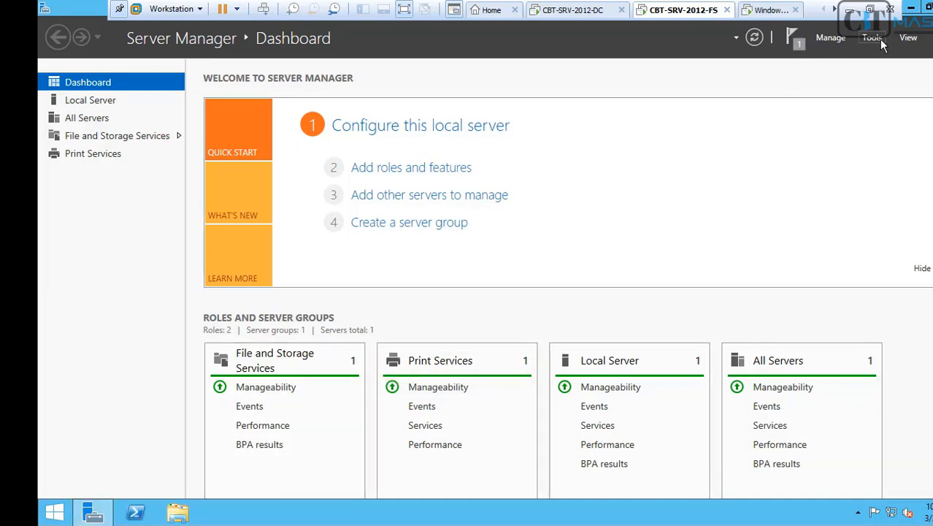
# Launch Print Management from Tools and expand CBT-SRV-FS (local).
pyautogui.click(872, 38)
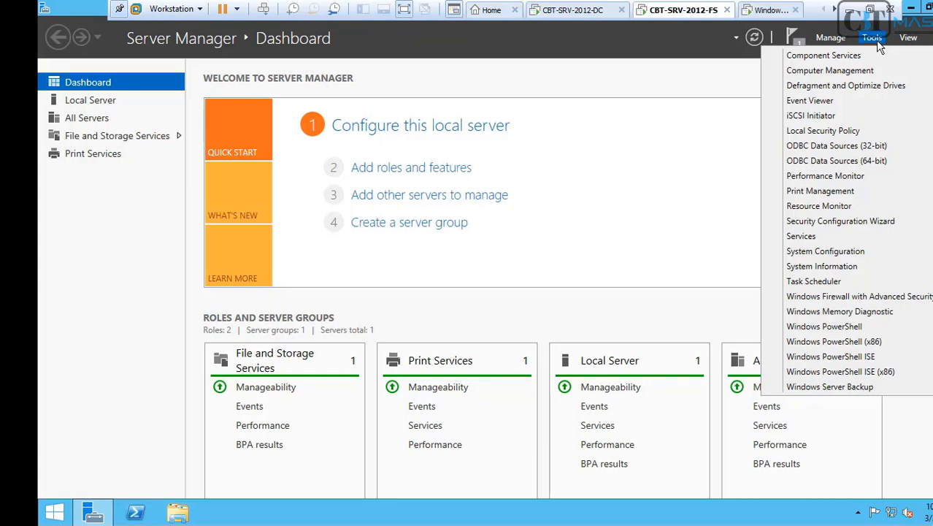
pyautogui.click(801, 196)
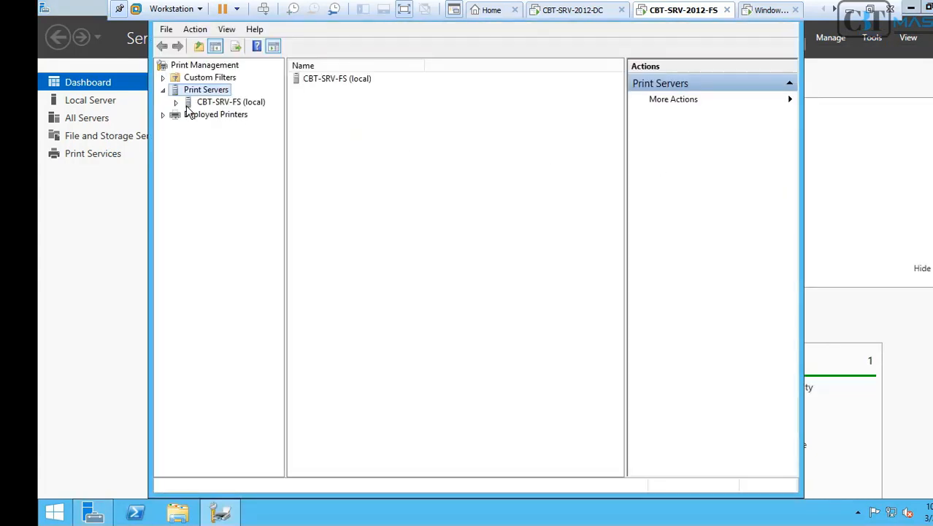
pyautogui.click(176, 103)
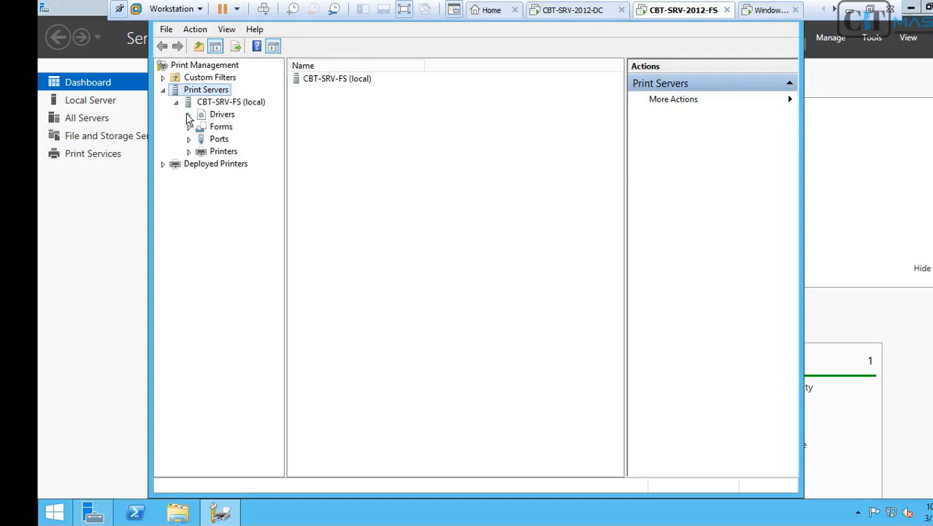
# Review the print server's Drivers, Printers and Ports lists.
pyautogui.click(222, 114)
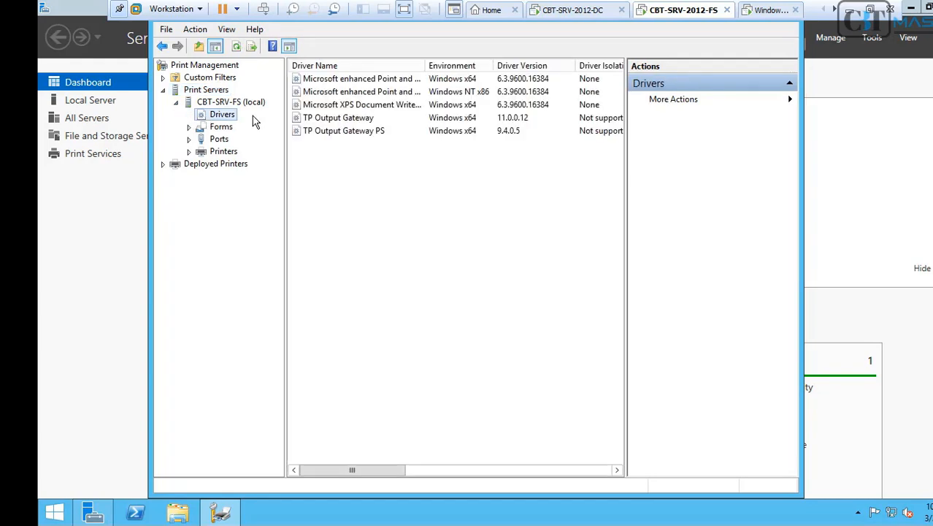
pyautogui.click(223, 150)
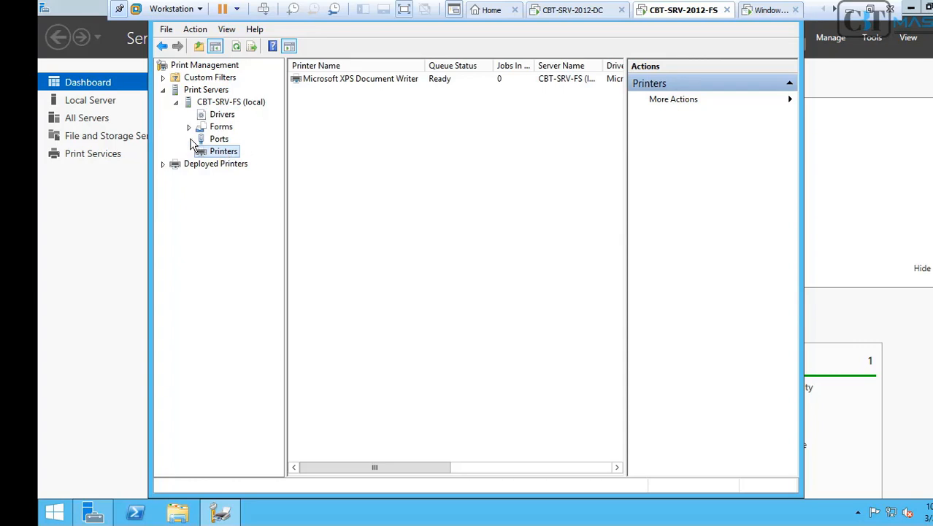
pyautogui.click(219, 139)
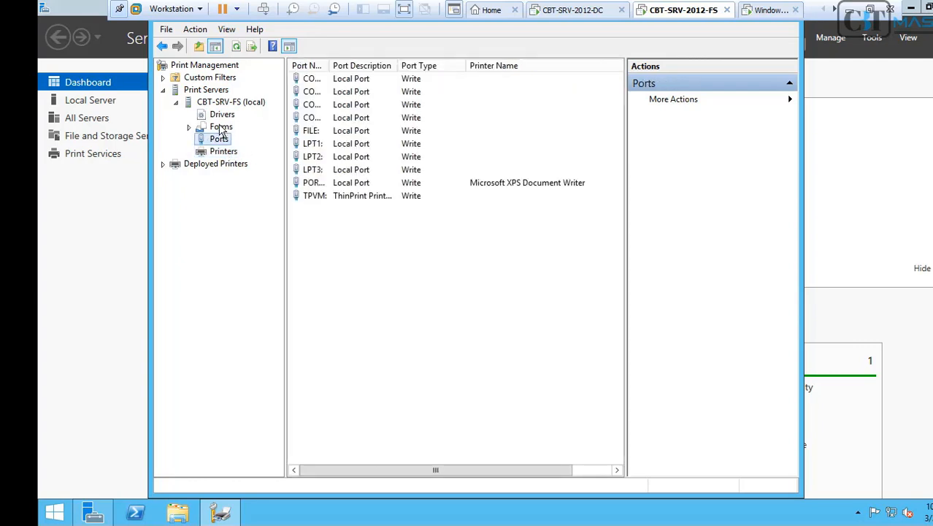
# Begin adding an x64 printer driver supplied via Have Disk.
pyautogui.rightClick(222, 114)
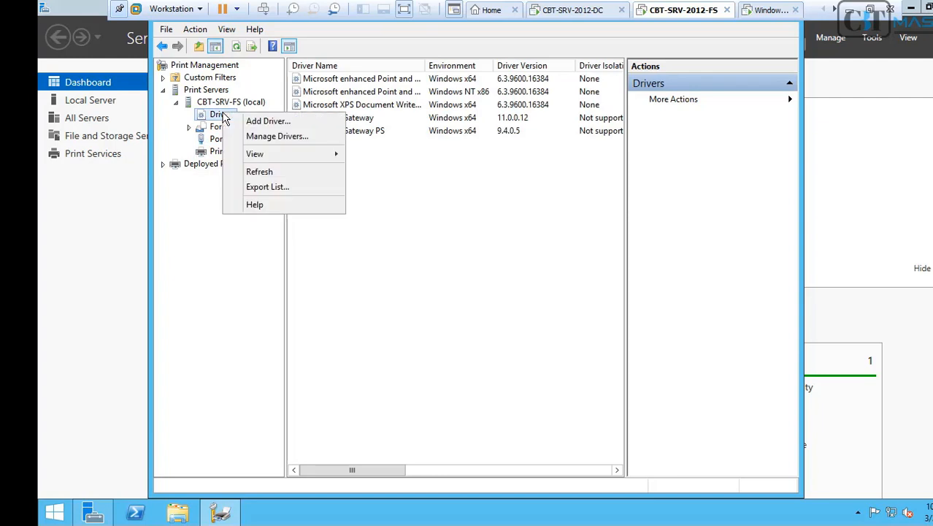
pyautogui.click(269, 119)
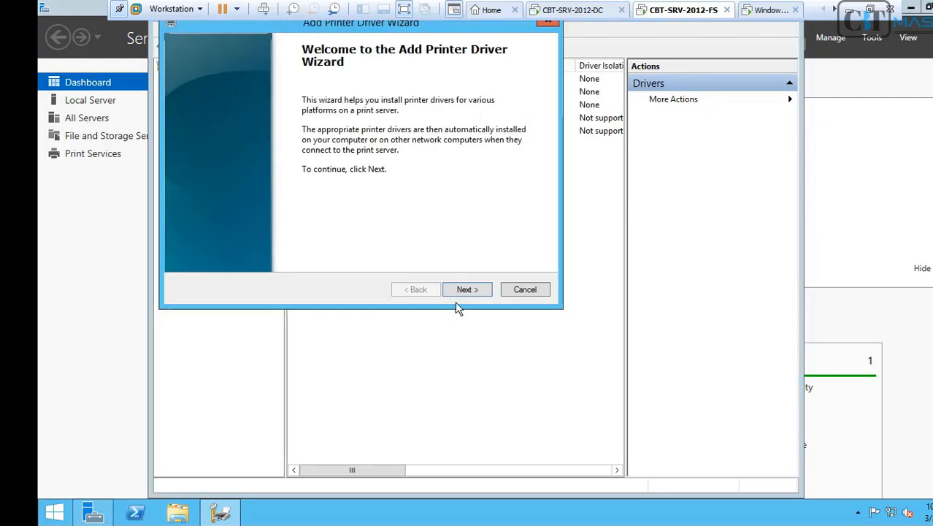
pyautogui.click(467, 289)
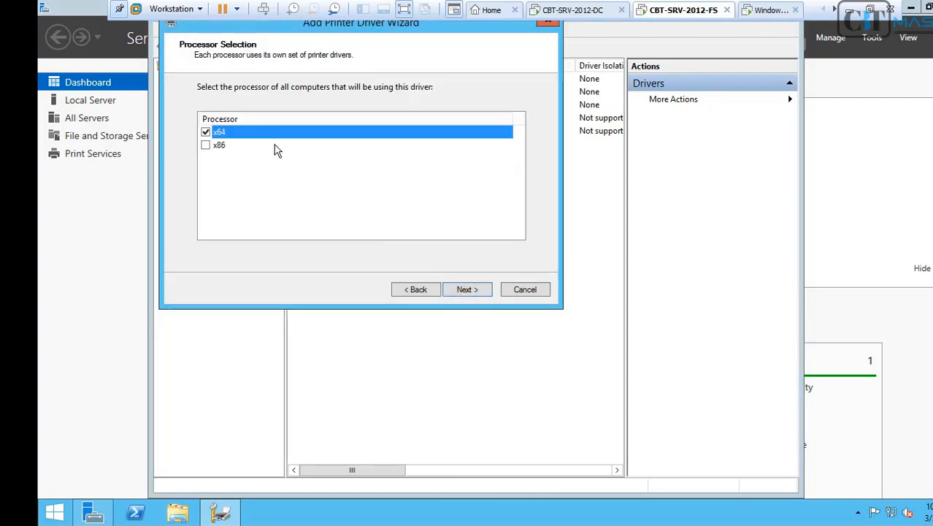
pyautogui.moveTo(268, 160)
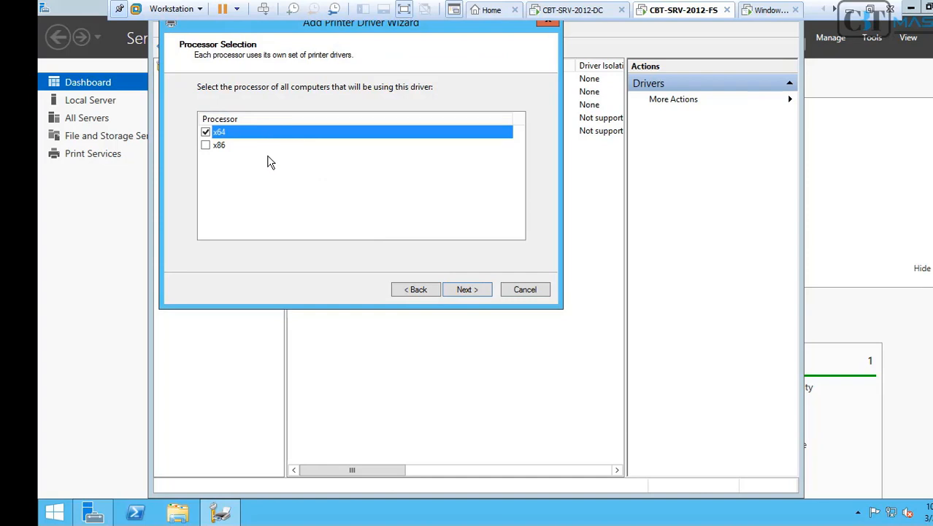
pyautogui.click(467, 289)
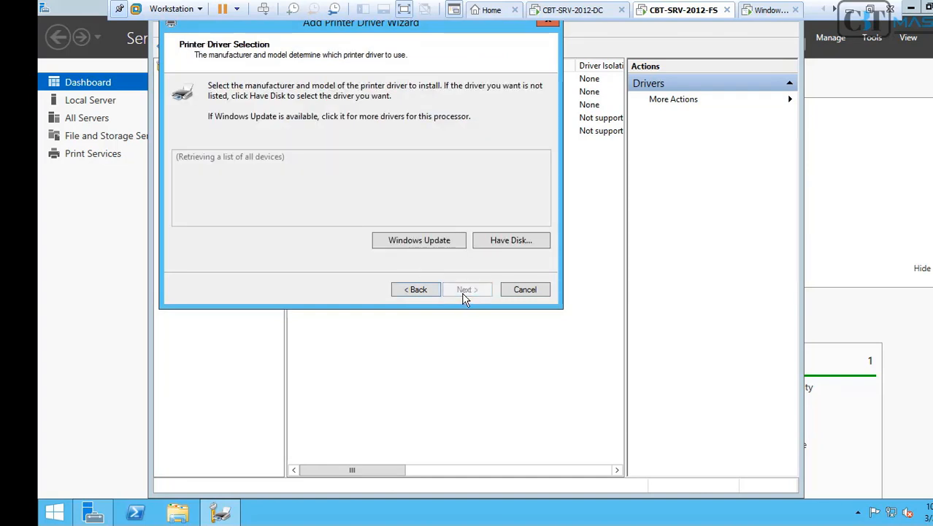
pyautogui.click(511, 240)
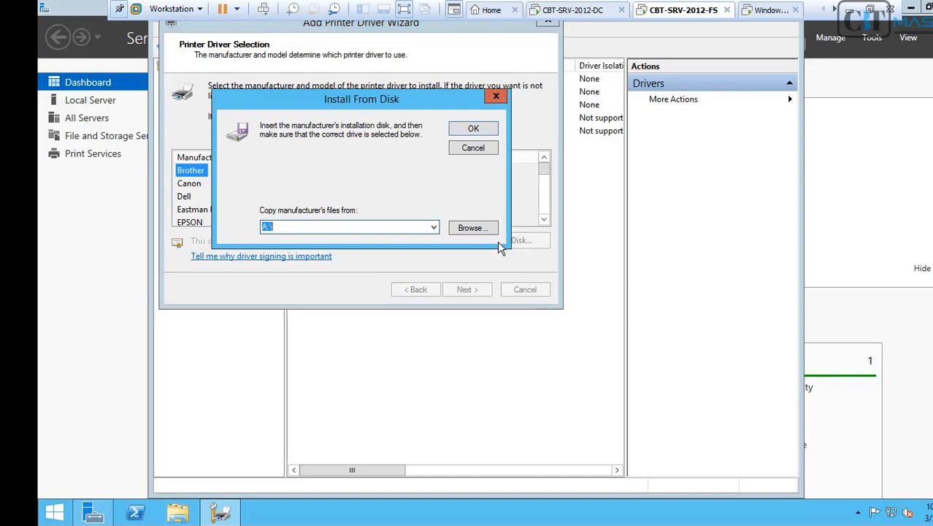
# Browse to the Brother driver files and choose brmi11a.inf.
pyautogui.click(473, 227)
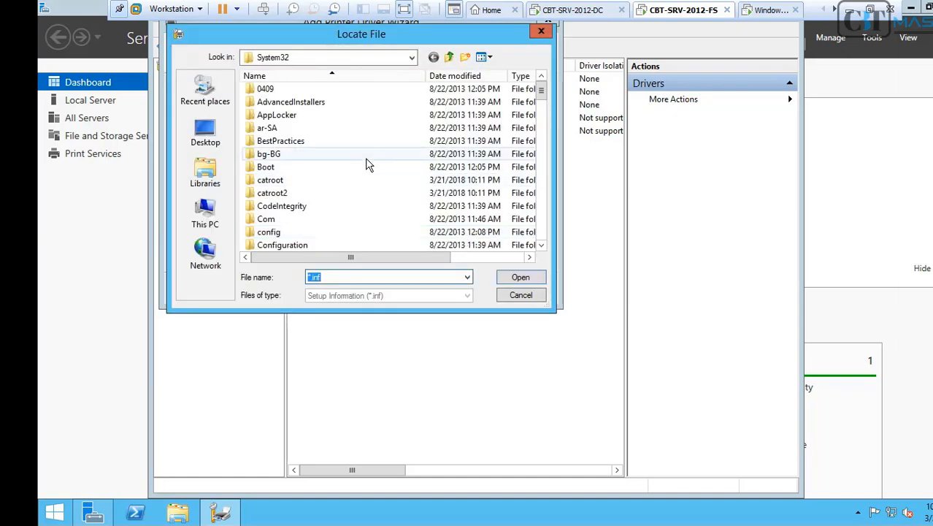
pyautogui.click(412, 57)
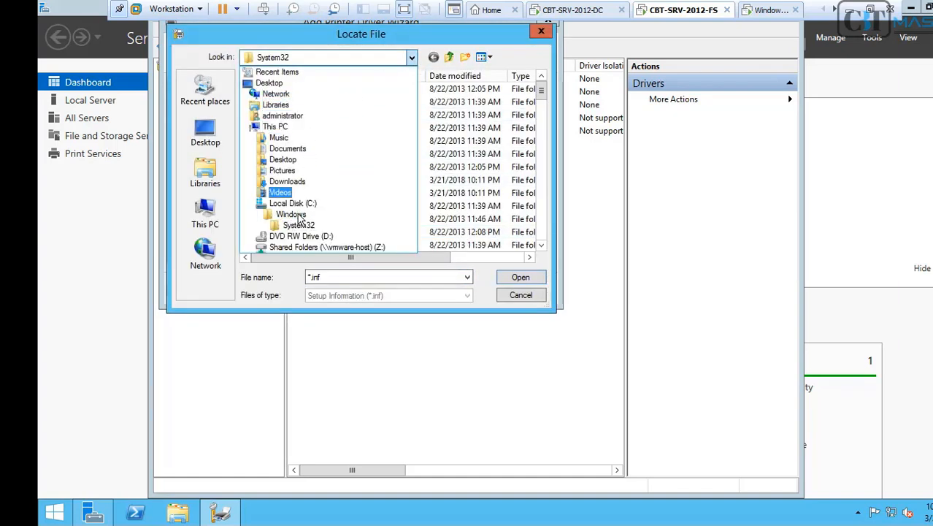
pyautogui.click(327, 246)
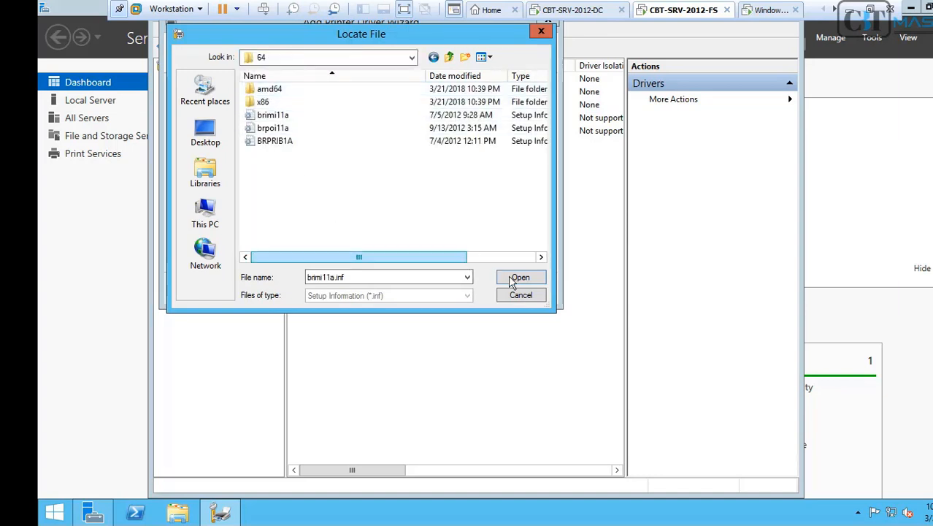
pyautogui.click(519, 277)
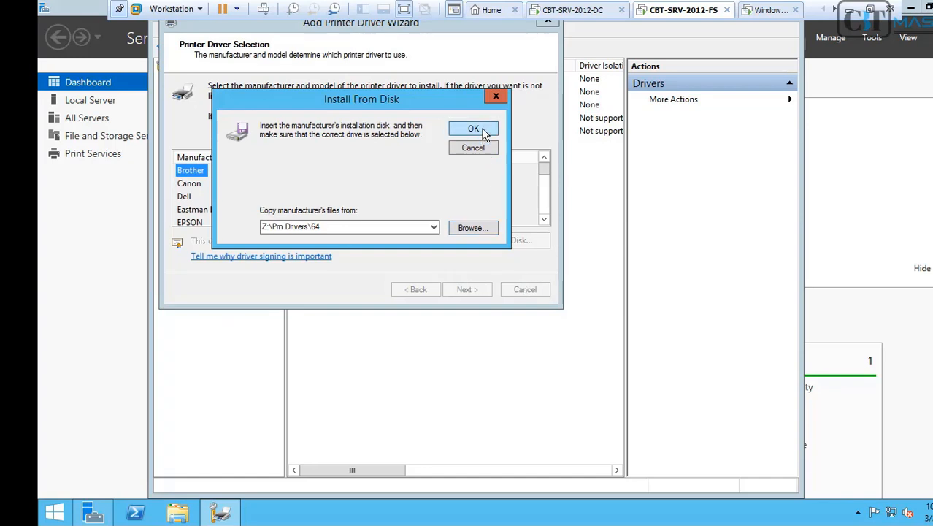
pyautogui.click(473, 129)
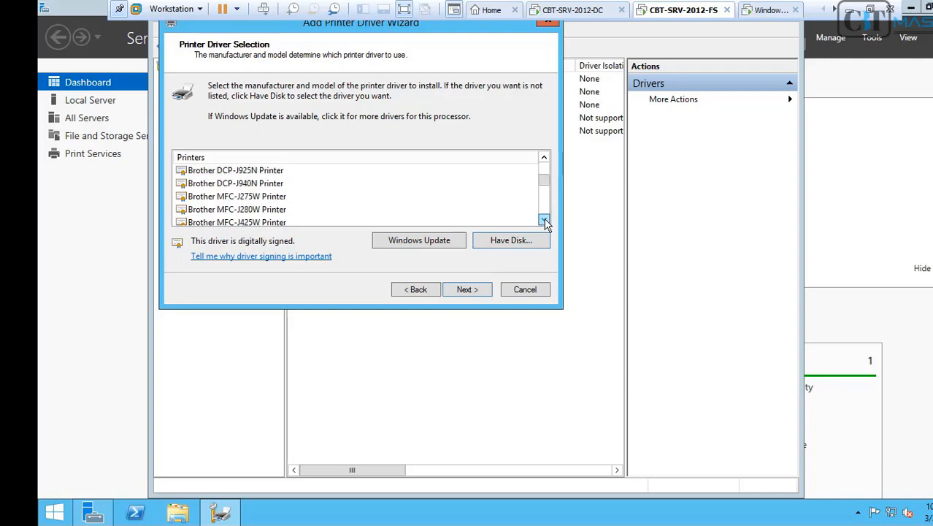
# Install the Brother MFC-J280W Printer driver from that file.
pyautogui.click(236, 210)
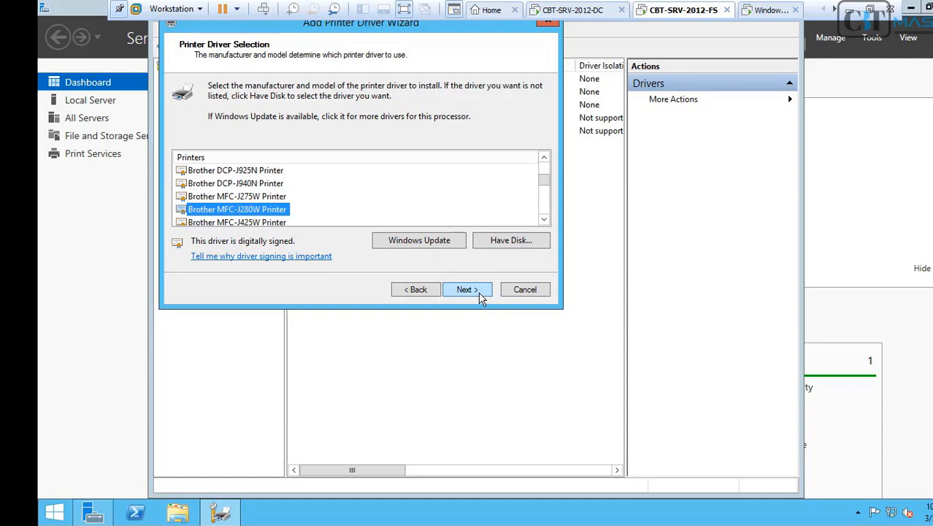
pyautogui.click(467, 289)
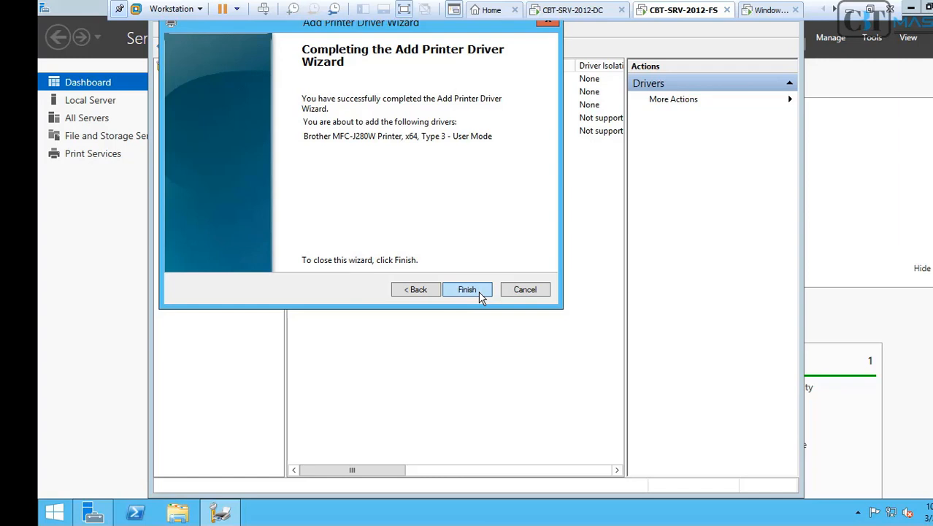
pyautogui.click(467, 289)
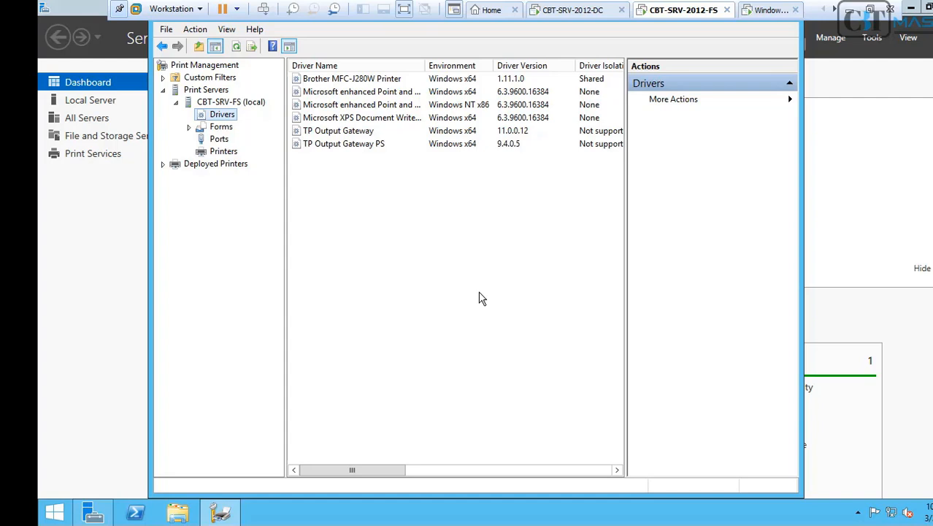
pyautogui.moveTo(496, 40)
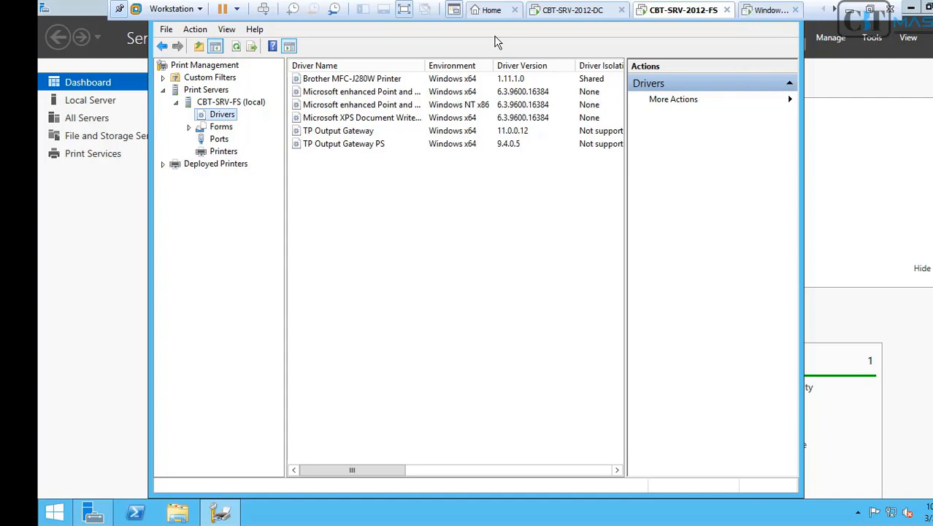
# Start Add Printer from the Printers node of CBT-SRV-FS.
pyautogui.click(224, 151)
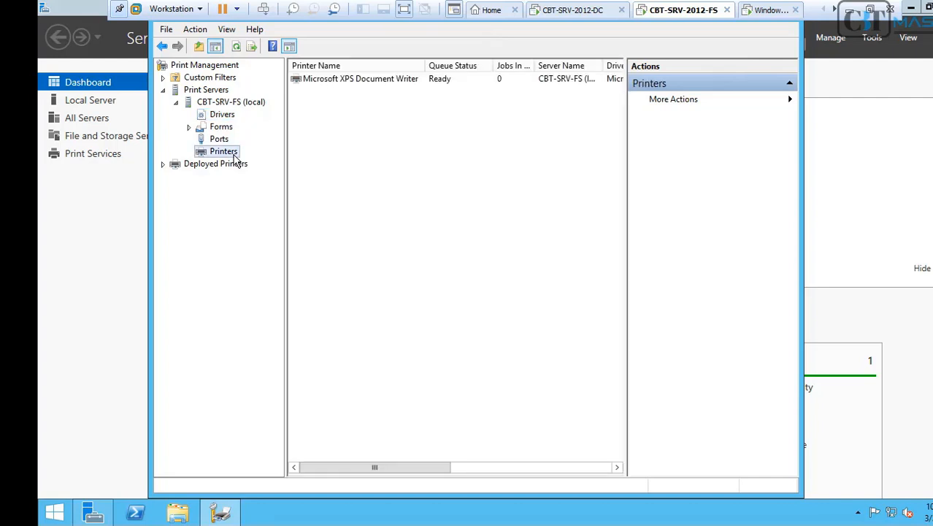
pyautogui.rightClick(223, 151)
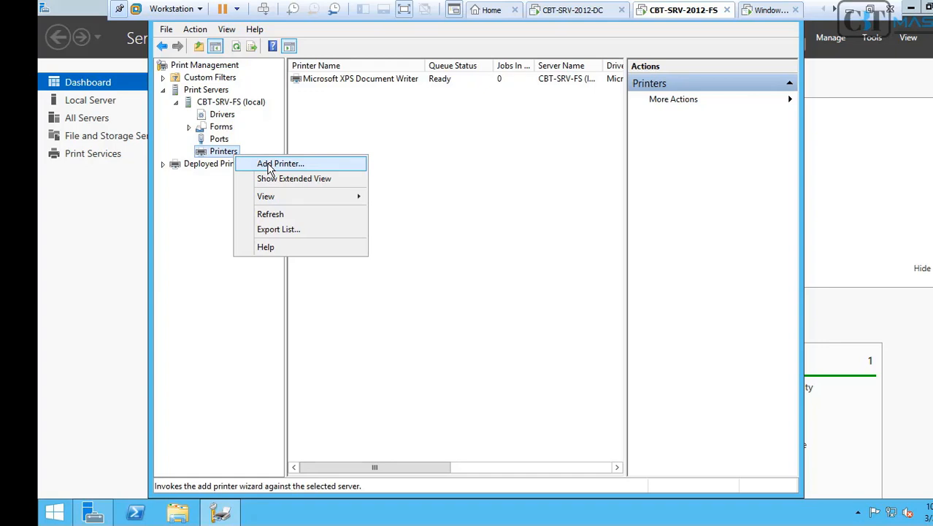
pyautogui.click(280, 164)
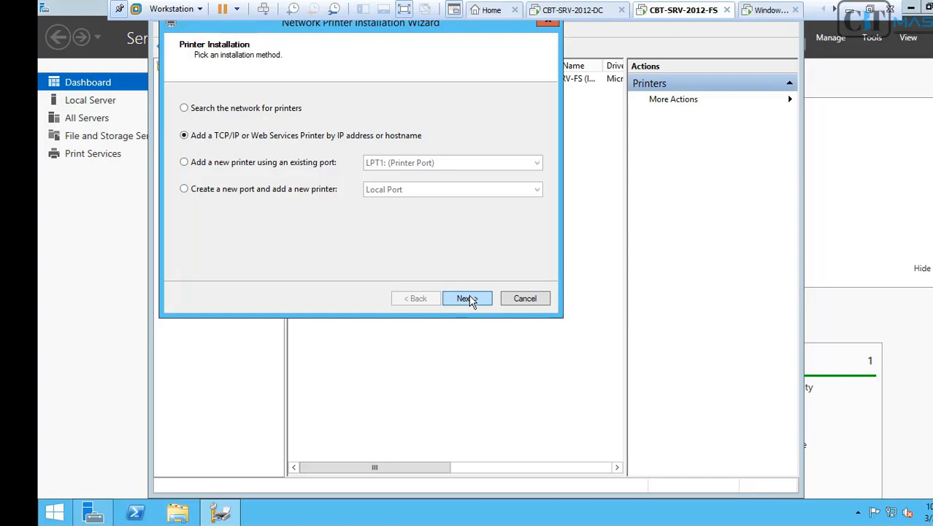
# Add a TCP/IP printer at host address 192.168.1.99 and let the wizard contact it.
pyautogui.click(184, 134)
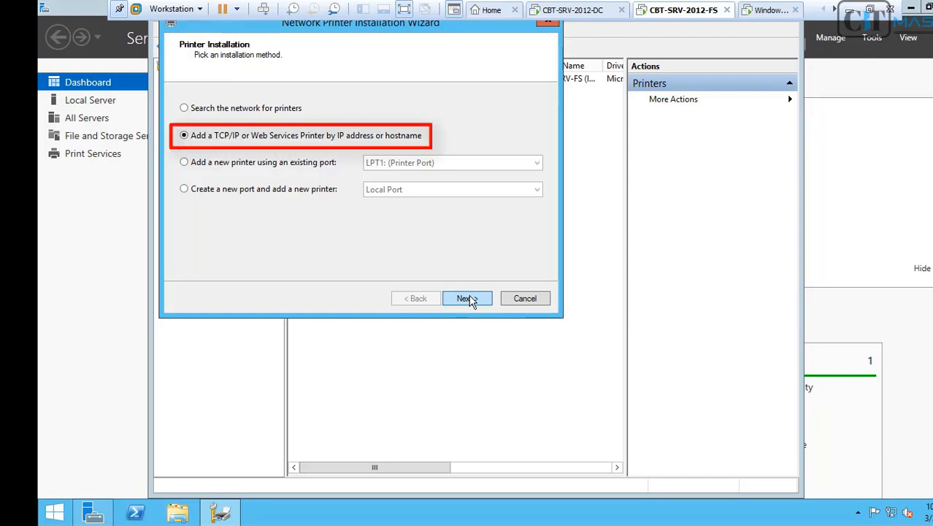
pyautogui.click(464, 298)
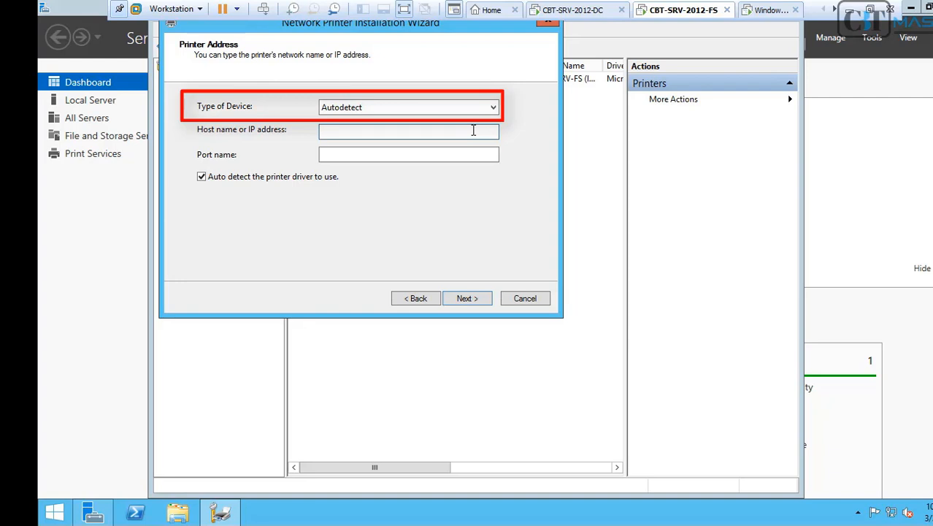
pyautogui.write('192.168.1.')
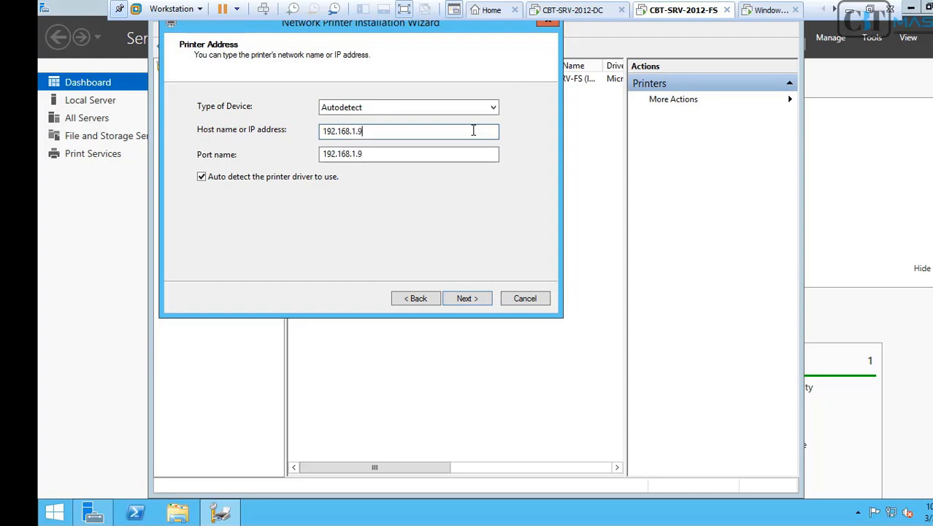
pyautogui.write('9')
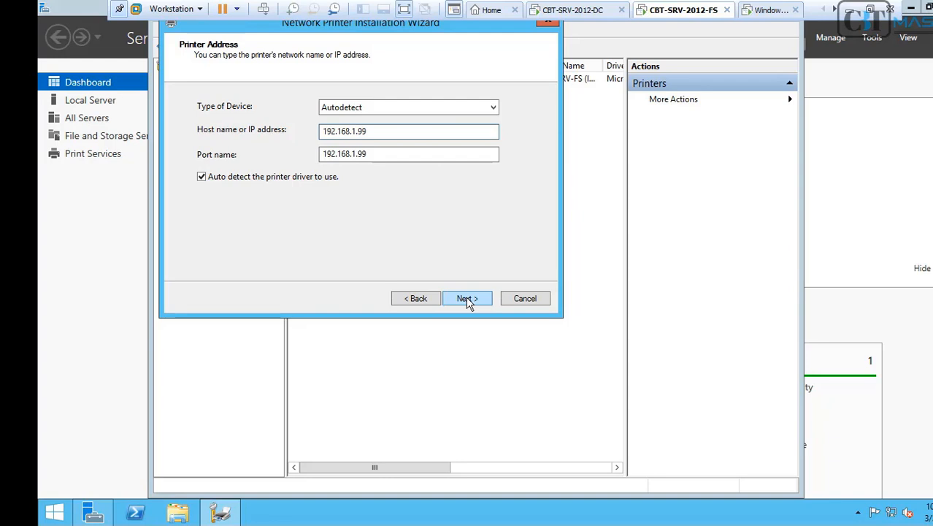
pyautogui.click(467, 298)
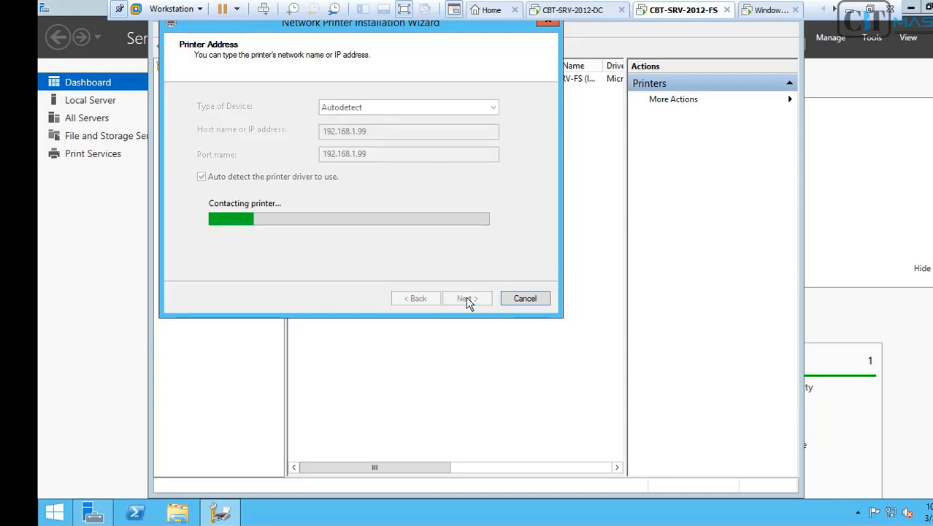
pyautogui.click(466, 298)
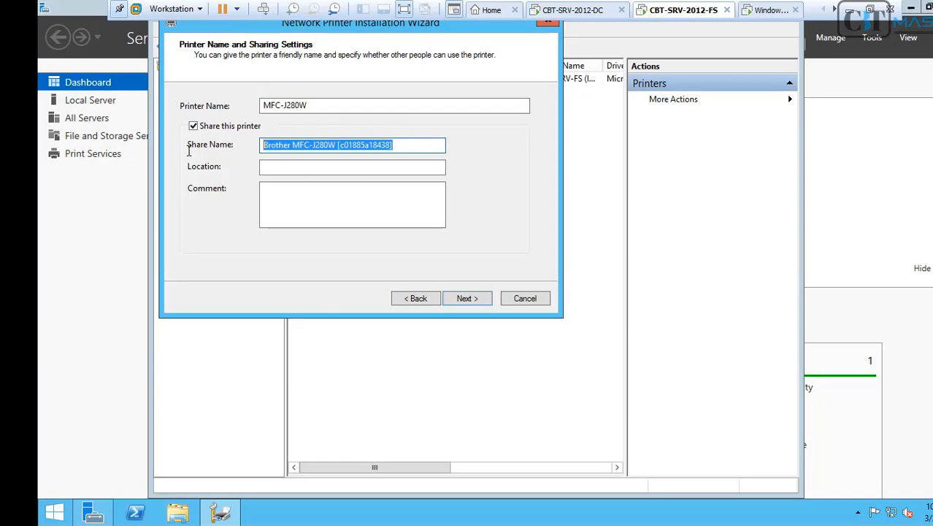
# Share the printer as MFC-J280W and complete its installation.
pyautogui.write('MFC-J280W')
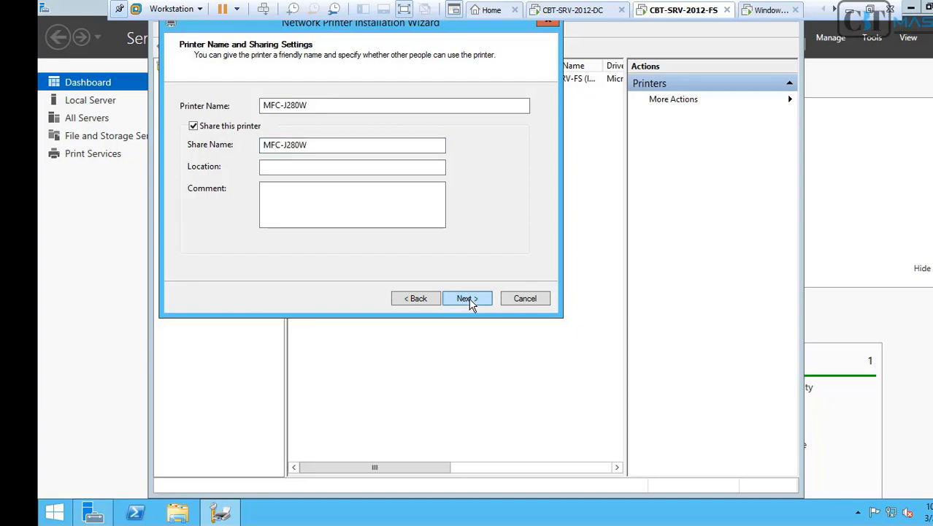
pyautogui.click(467, 298)
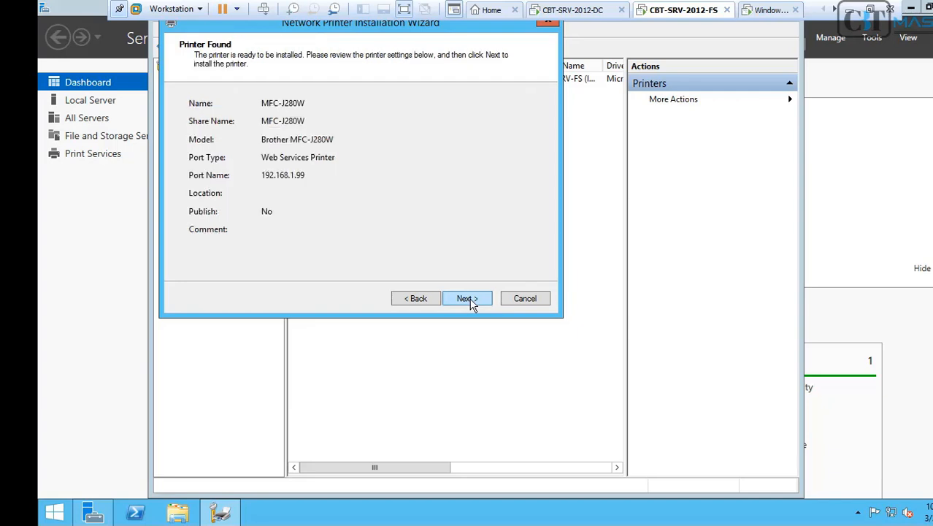
pyautogui.click(463, 298)
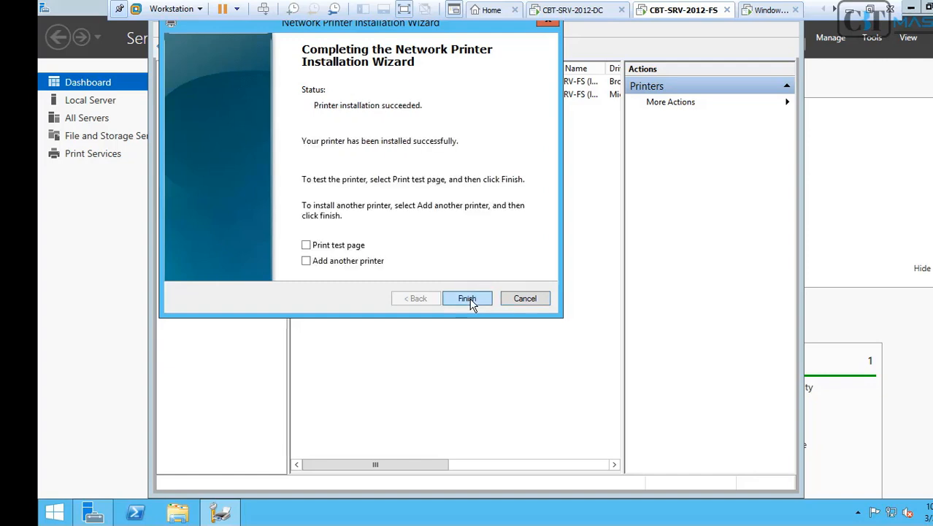
pyautogui.click(467, 298)
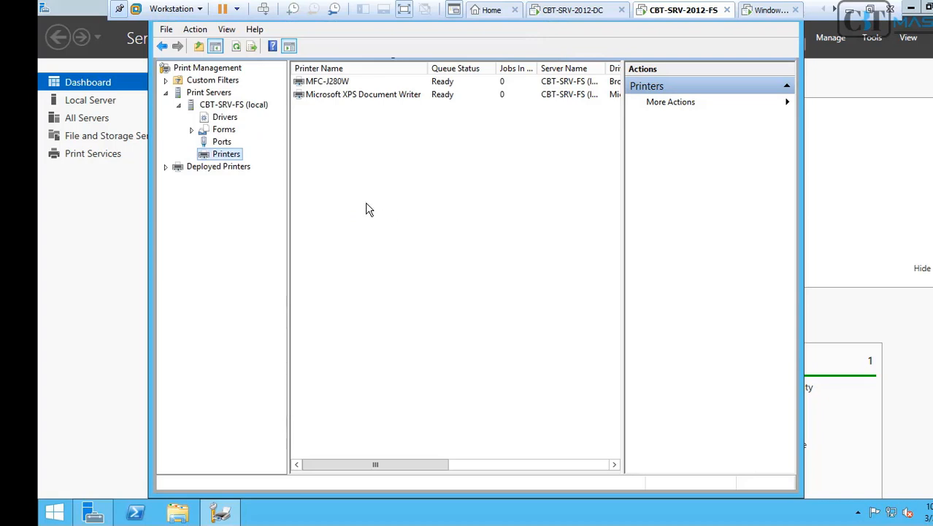
# Check the WSD port for the Brother printer, then switch to the Windows 10 client.
pyautogui.click(222, 140)
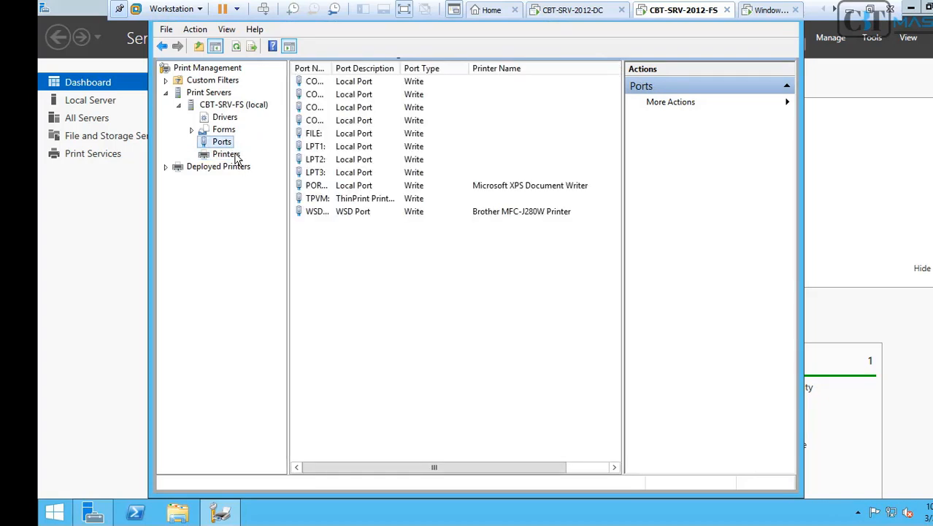
pyautogui.click(226, 153)
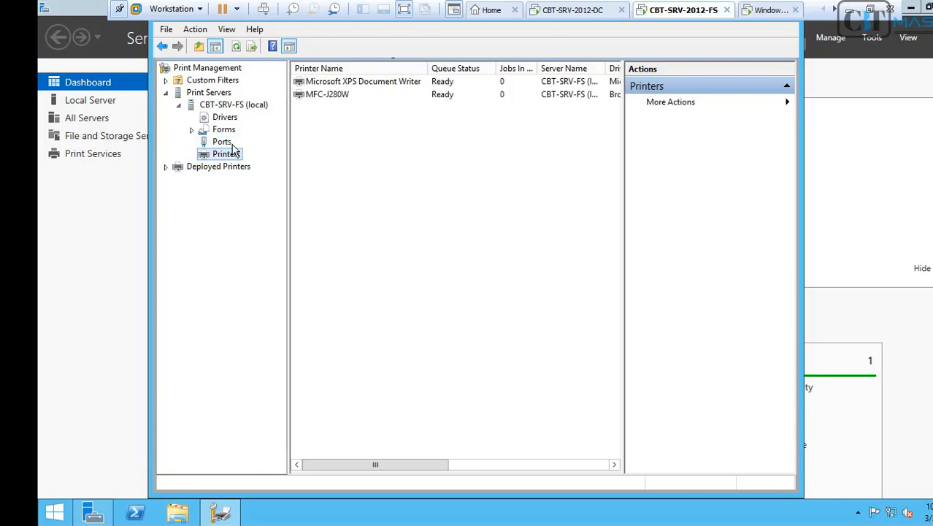
pyautogui.click(221, 142)
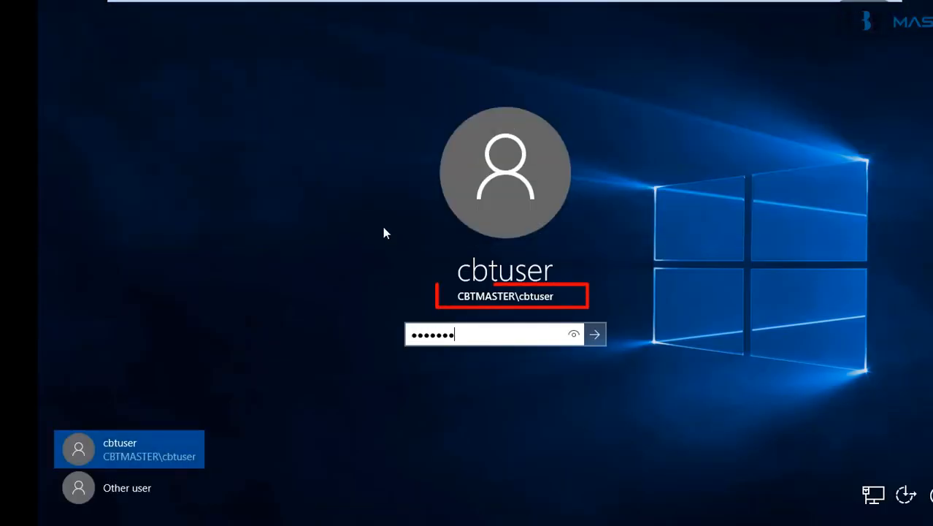
# Sign in as cbtuser and browse to \\cbt-srv-fs, revealing the shared MFC-J280W printer.
pyautogui.click(594, 333)
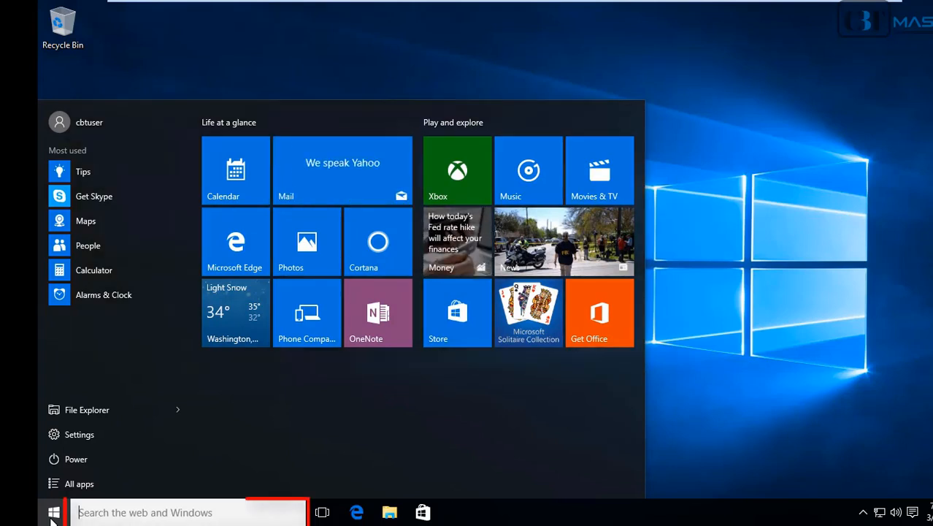
pyautogui.write('\\')
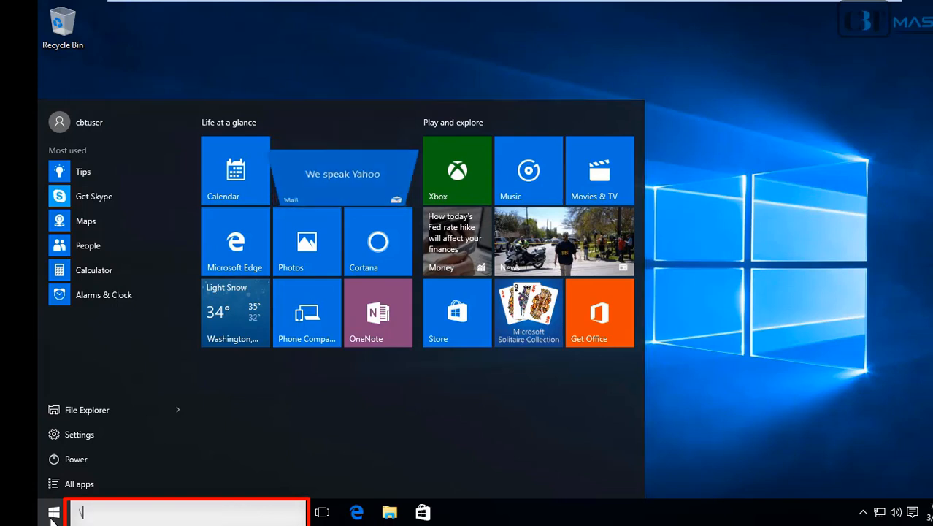
pyautogui.write('\\cbt-srv-')
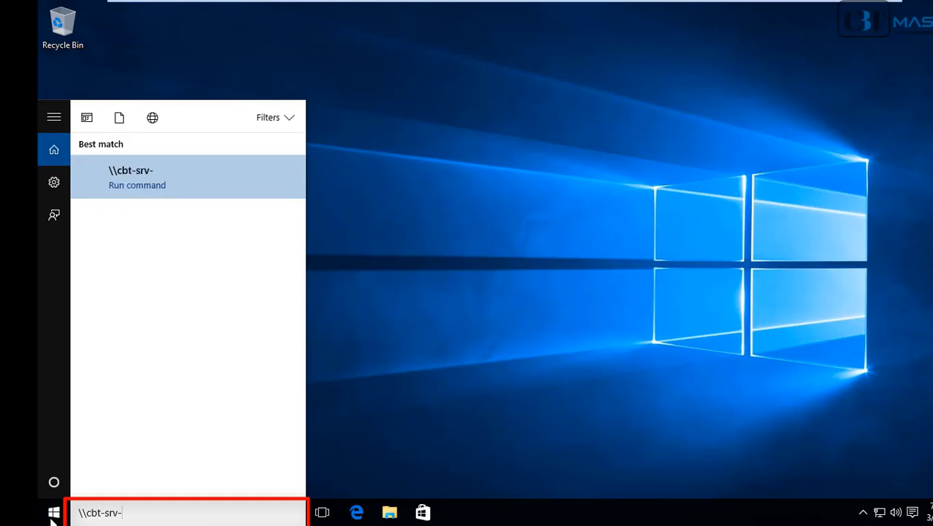
pyautogui.write('fs')
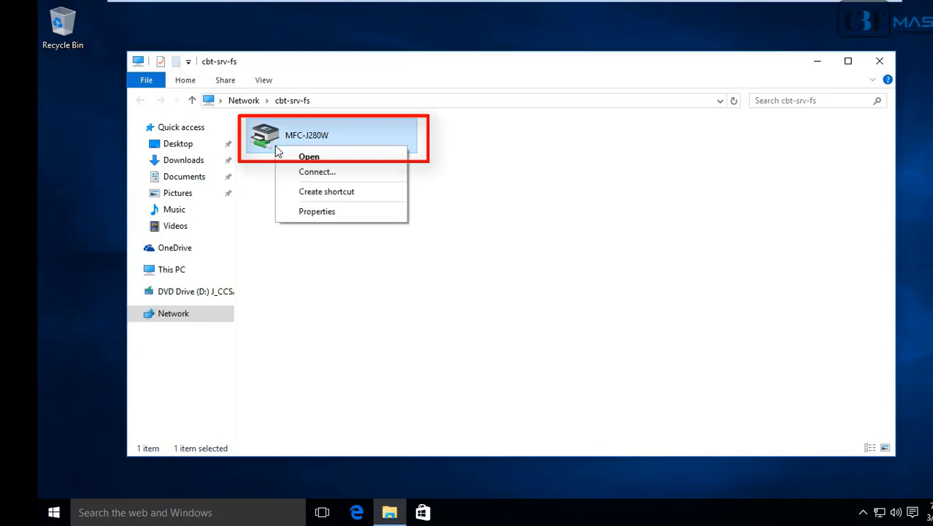
pyautogui.moveTo(315, 176)
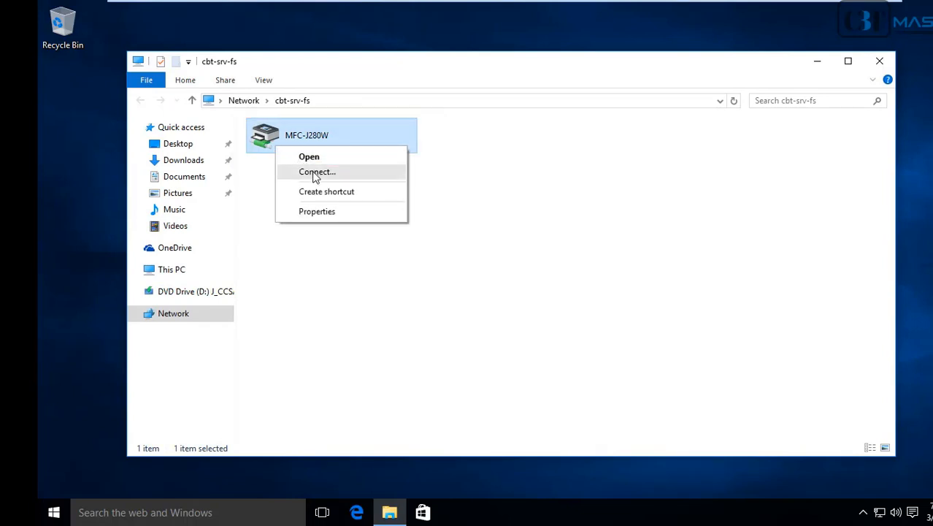
# Connect to MFC-J280W and approve its driver install with administrator credentials in UAC.
pyautogui.click(317, 172)
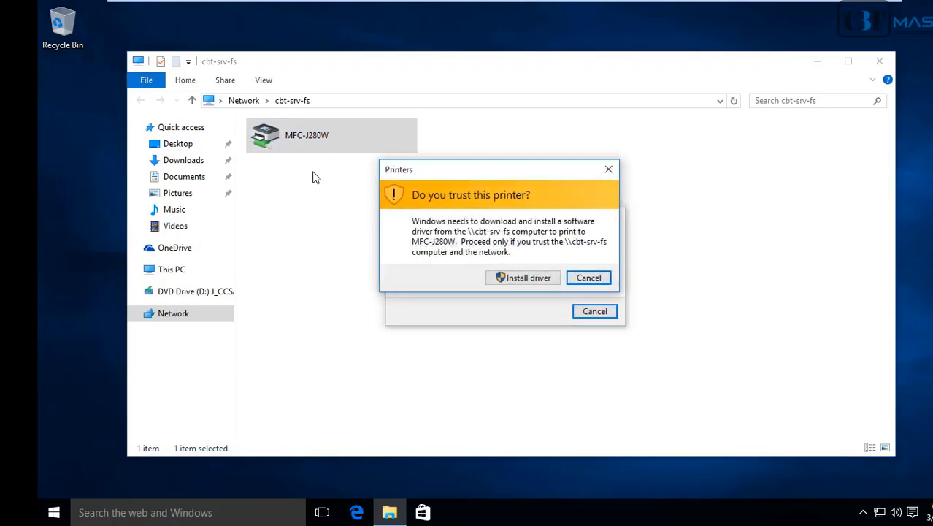
pyautogui.click(528, 277)
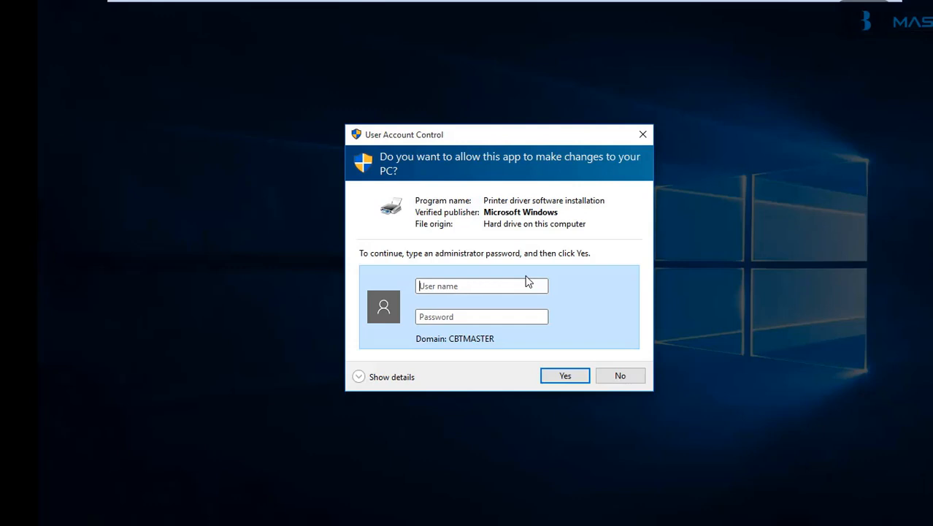
pyautogui.write('administr')
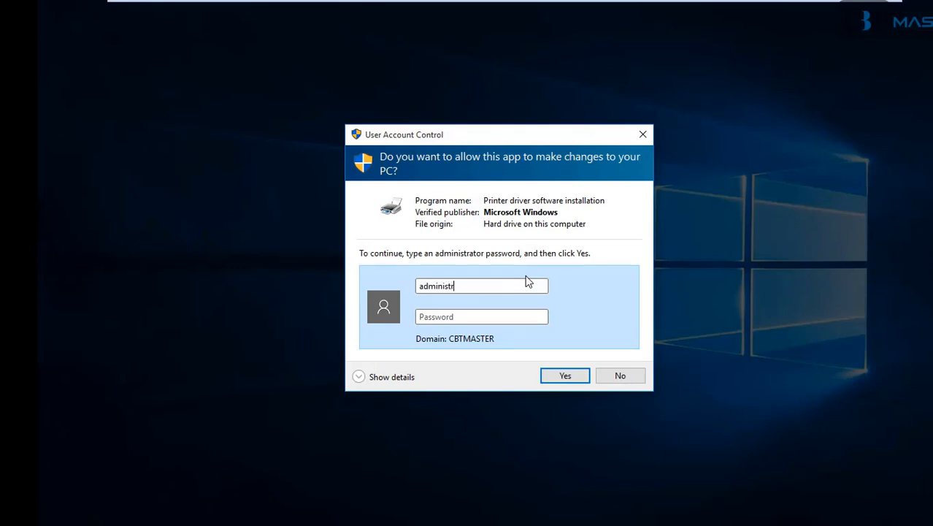
pyautogui.write('ator')
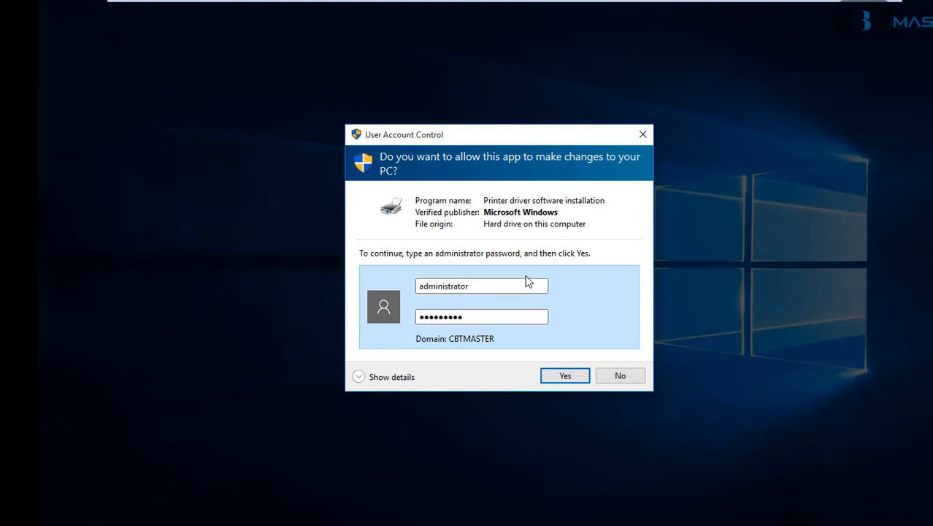
pyautogui.click(563, 375)
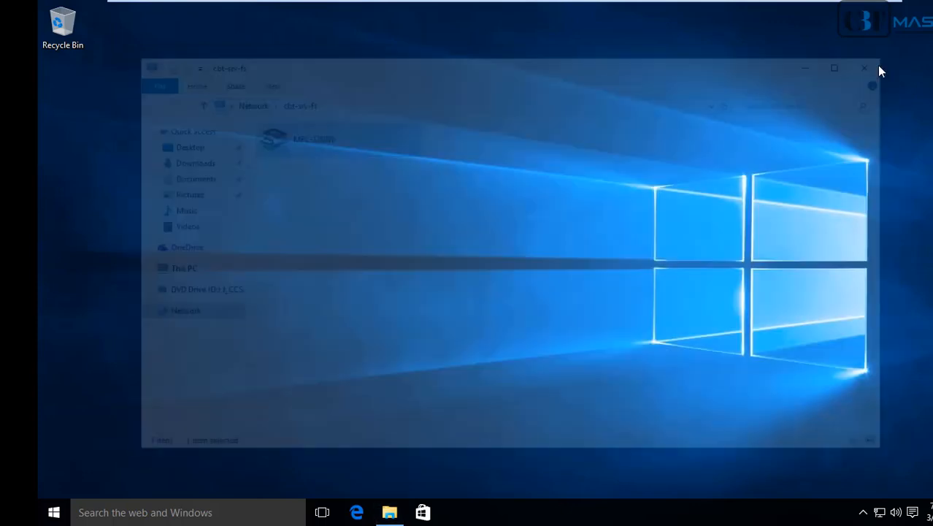
pyautogui.click(864, 68)
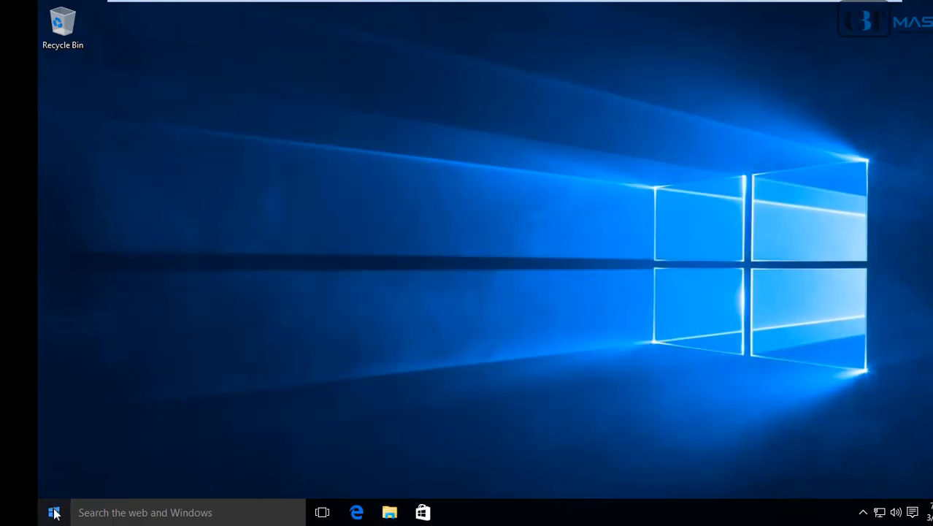
# Find MFC-J280W on cbt-srv-fs listed in Devices and Printers via a 'dev' search.
pyautogui.write('dev')
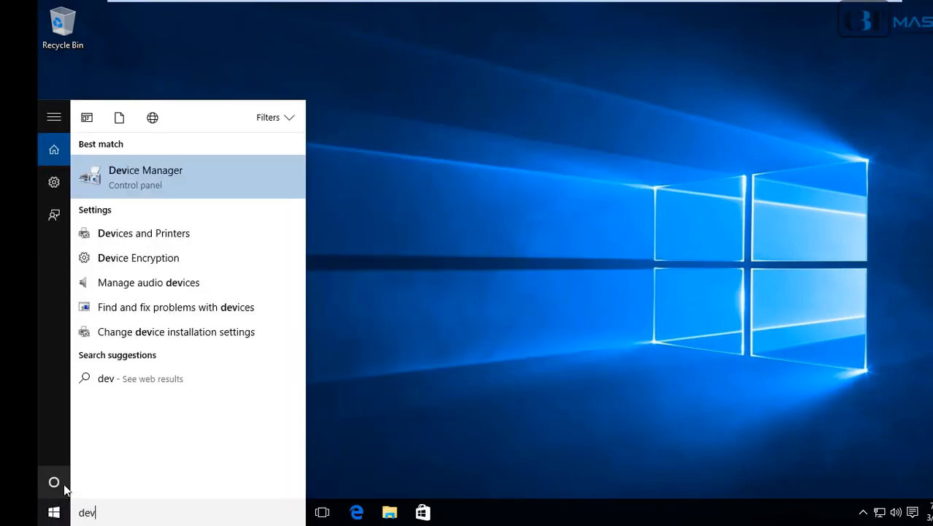
pyautogui.moveTo(143, 234)
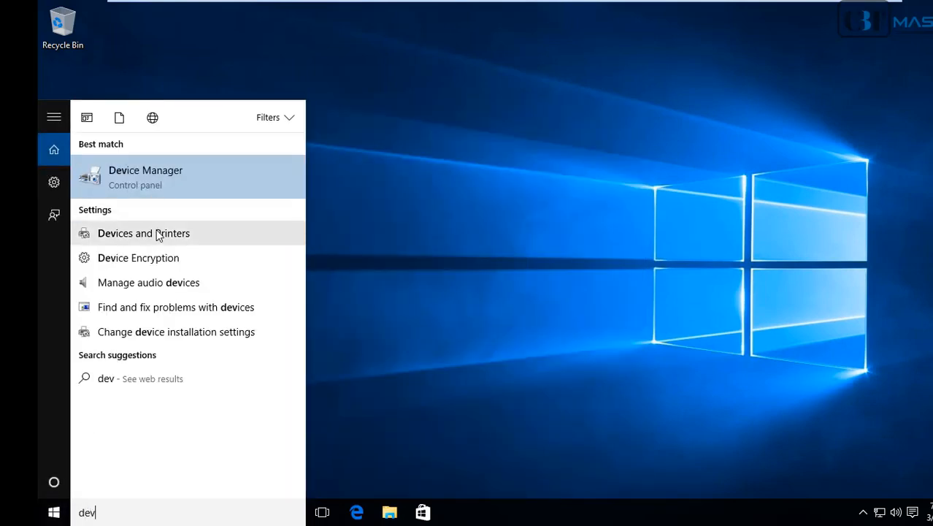
pyautogui.click(143, 233)
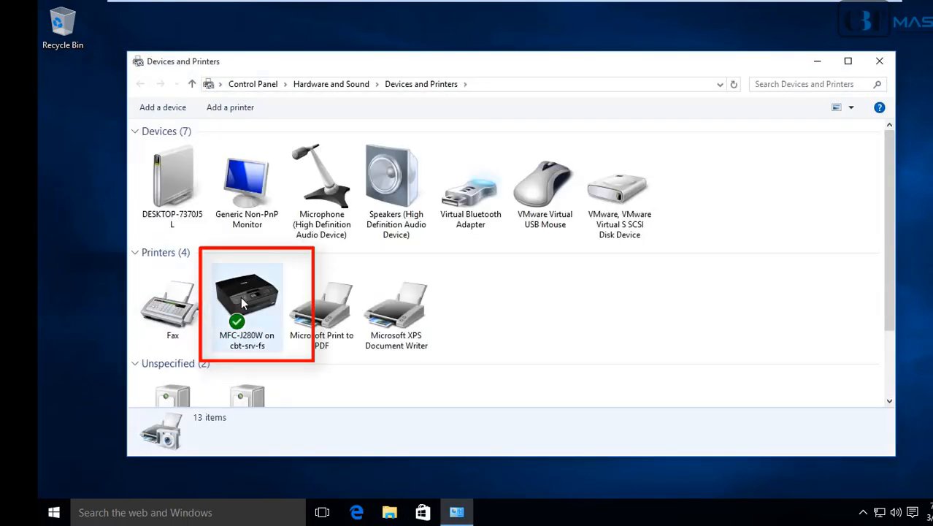
pyautogui.click(246, 302)
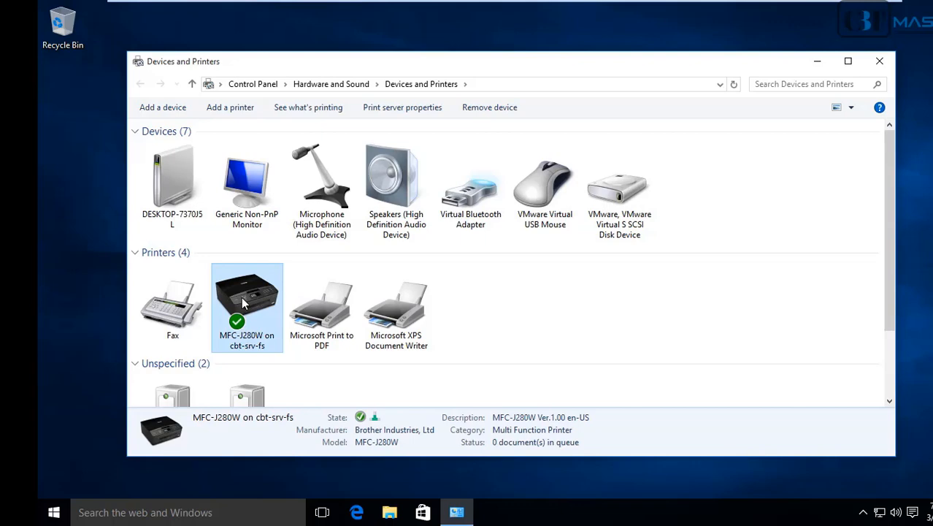
pyautogui.click(388, 511)
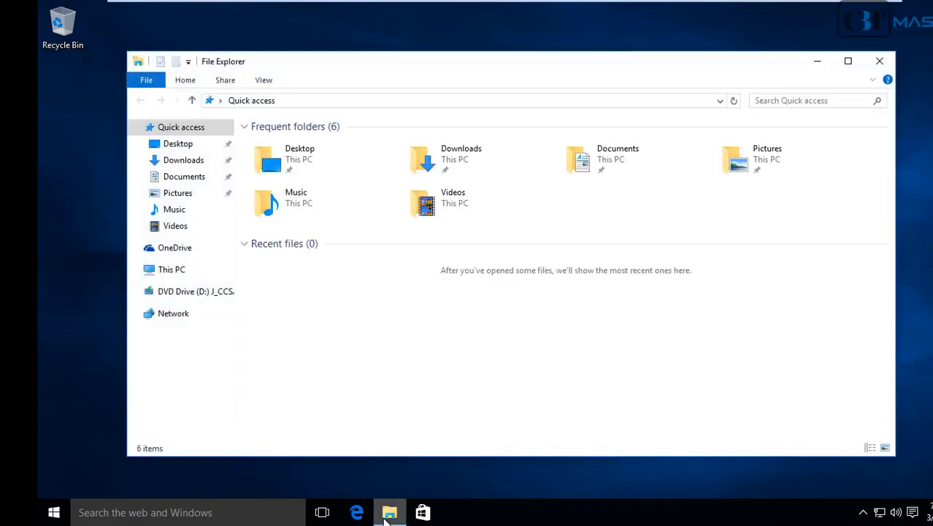
# Show This PC's System properties confirming membership in the cbtmaster.com domain.
pyautogui.rightClick(171, 269)
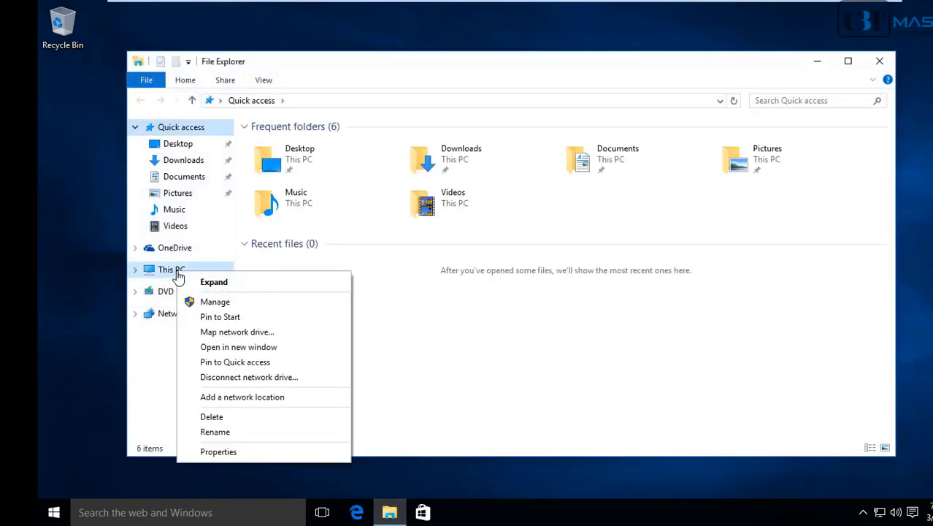
pyautogui.click(219, 451)
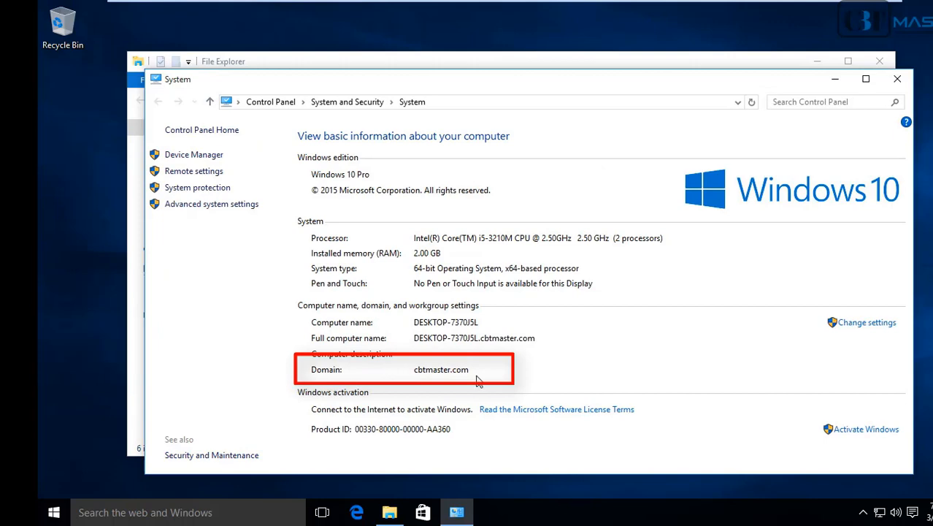
pyautogui.moveTo(908, 42)
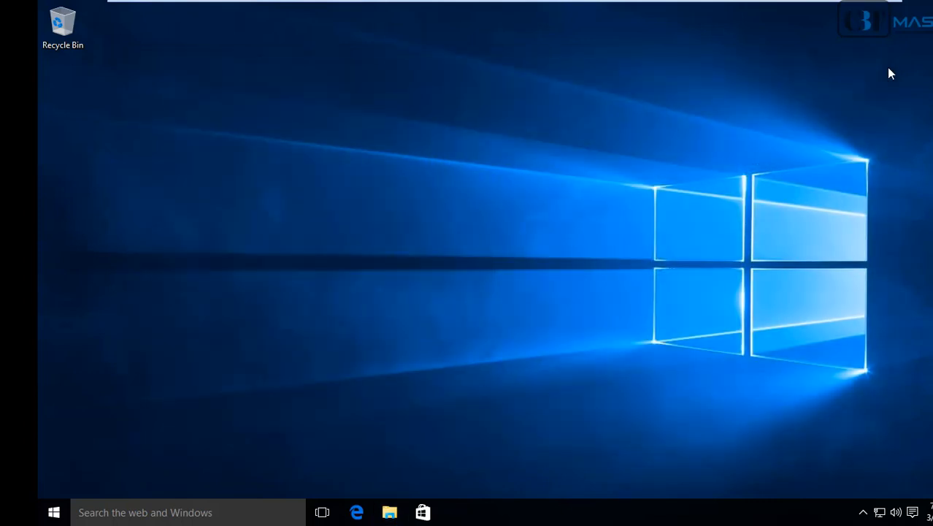
pyautogui.moveTo(447, 6)
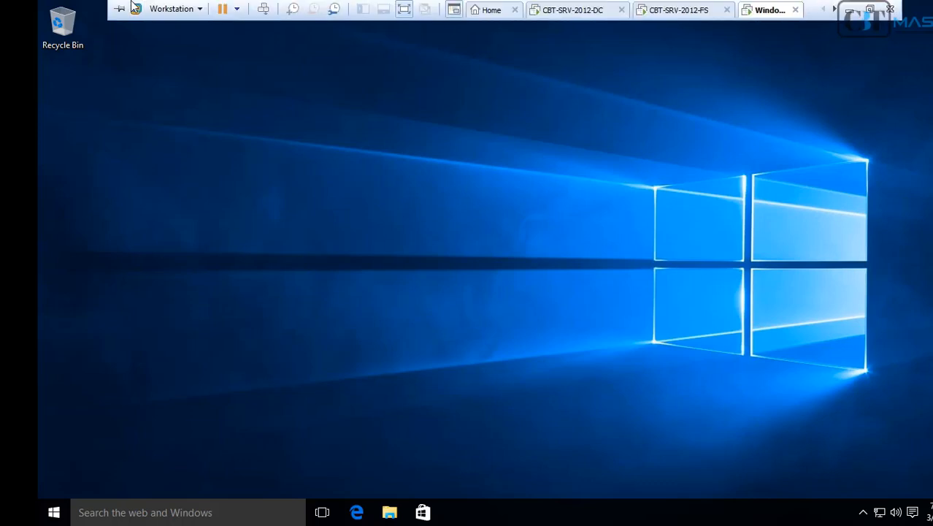
pyautogui.moveTo(359, 35)
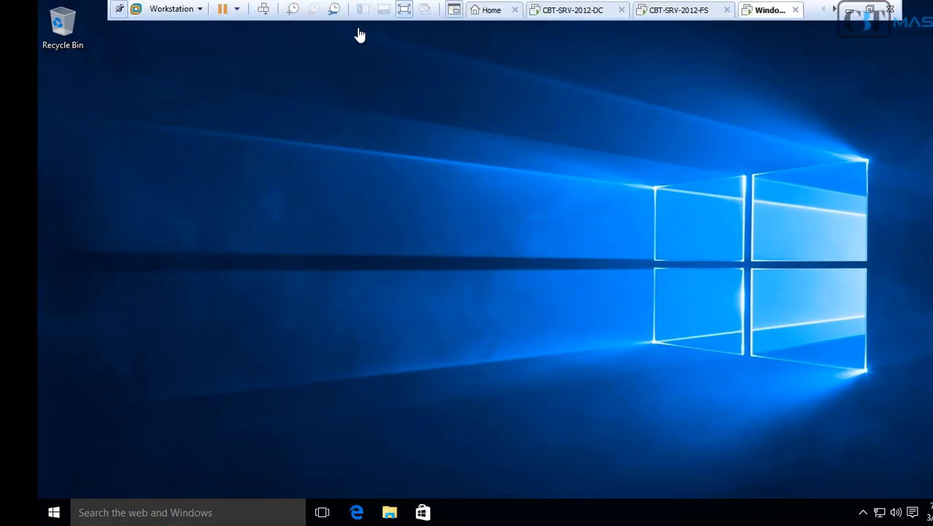